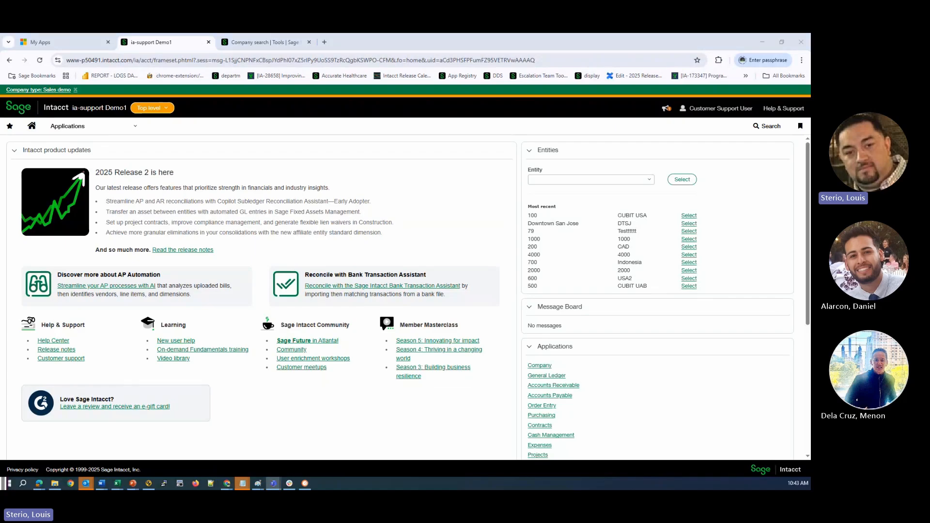
Step: Open the company information Security tab and scroll through its settings
left_click(66, 126)
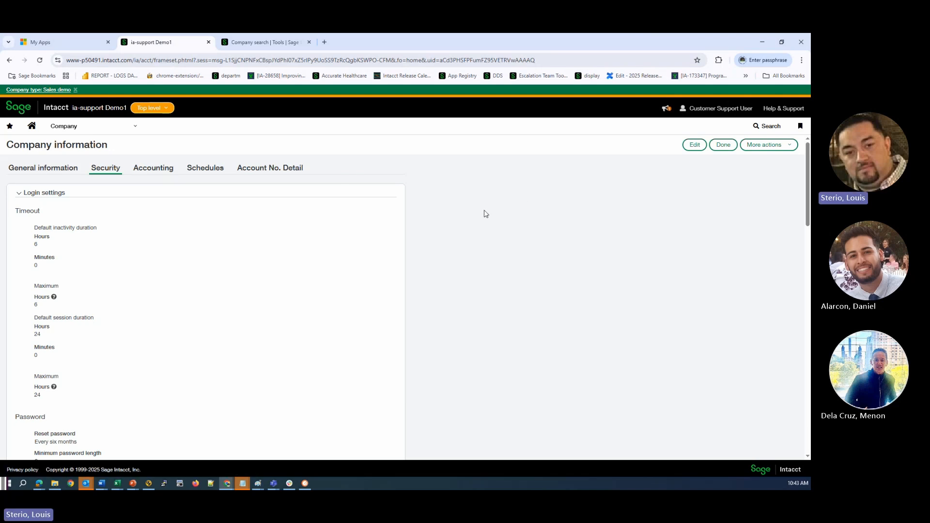
scroll("down", 3)
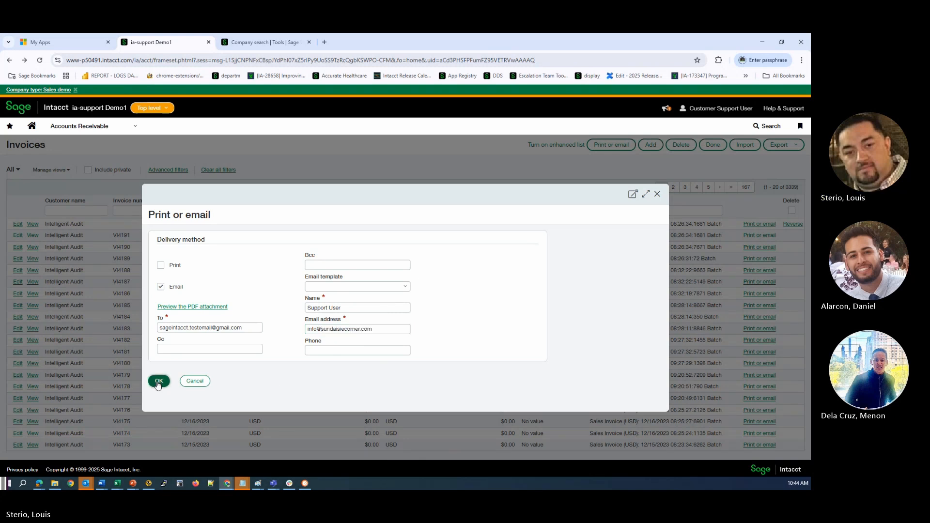
Step: Email the Intelligent Audit invoice to the test Gmail address
left_click(158, 380)
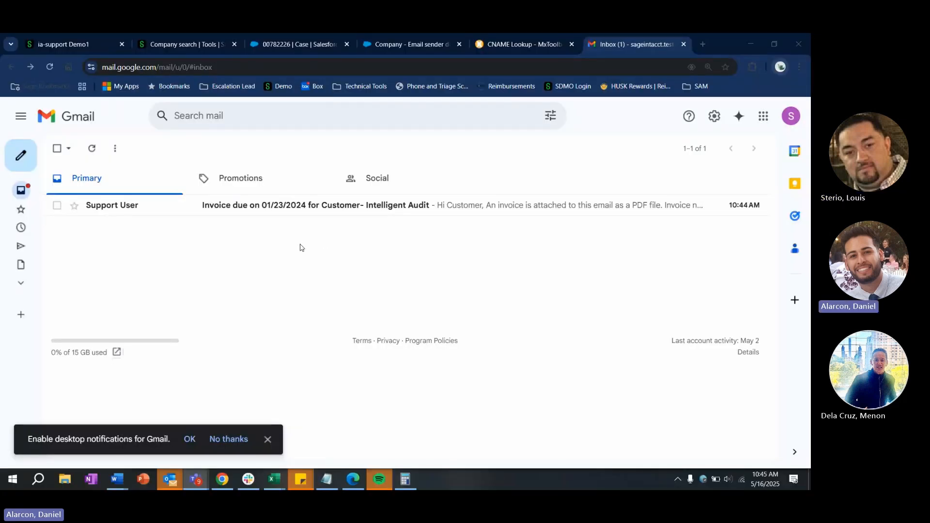
mouse_move(122, 205)
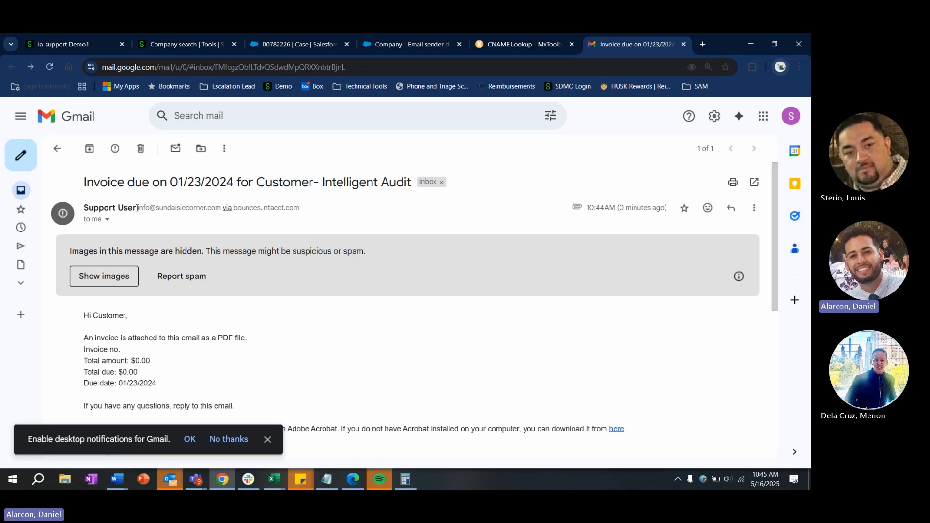
Step: Open the 'Invoice due on 01/23/2024' email and select the sender's address
double_click(176, 208)
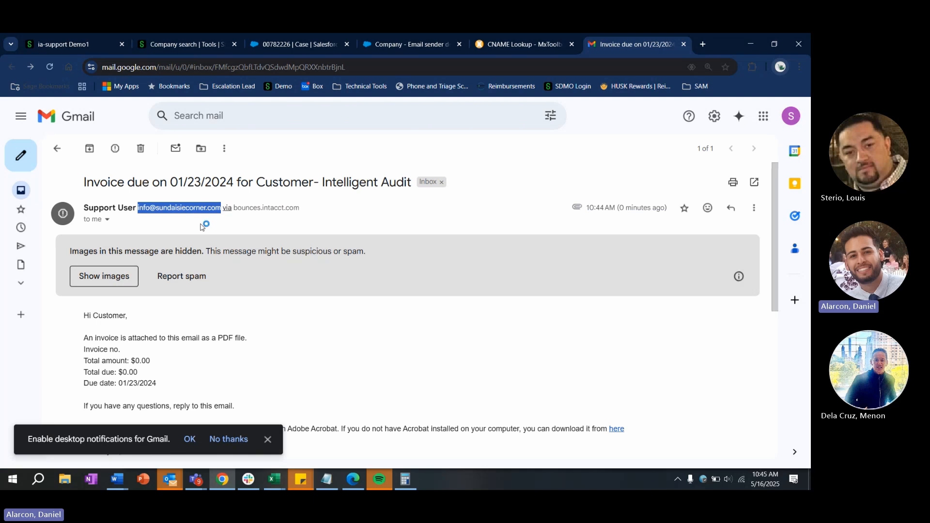
mouse_move(208, 215)
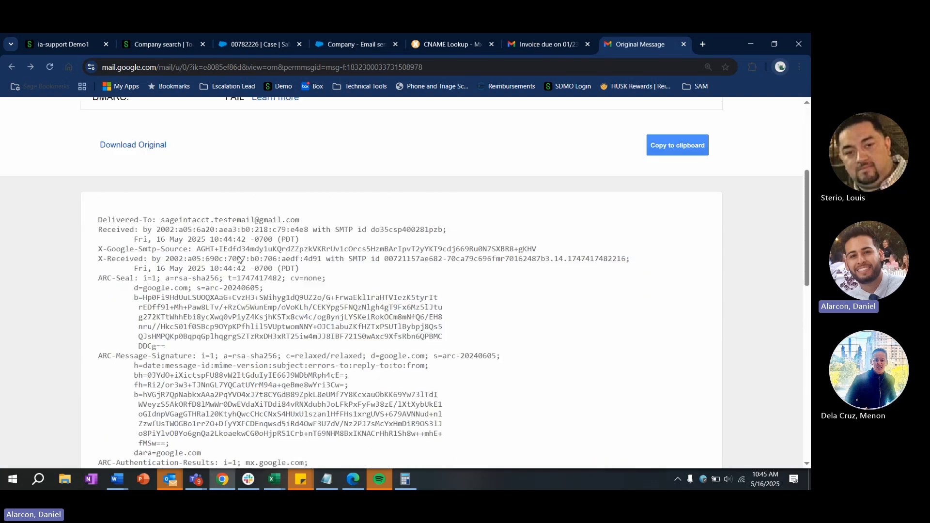
scroll("down", 3)
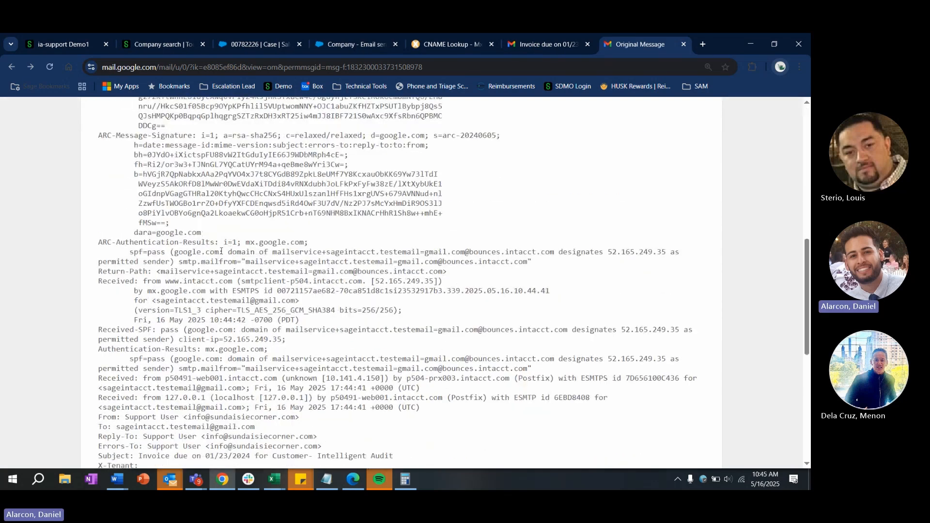
scroll("down", 3)
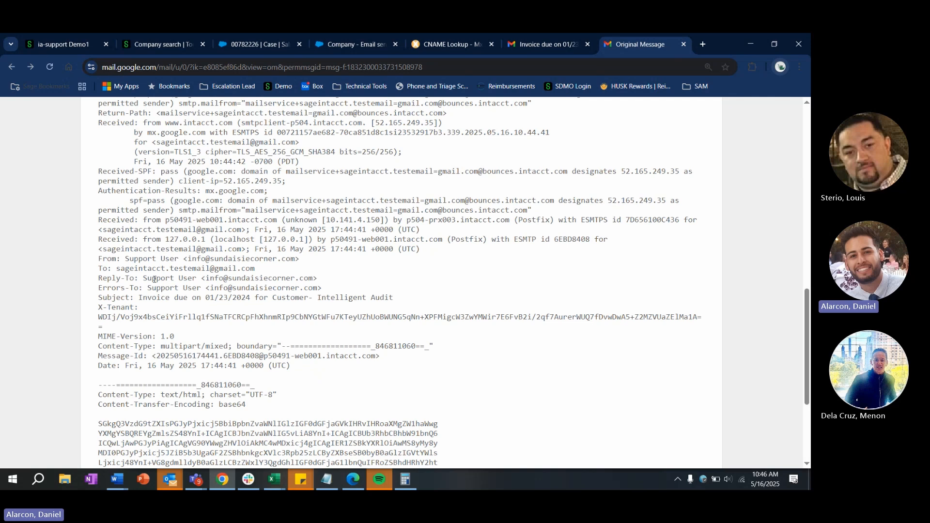
scroll("up", 3)
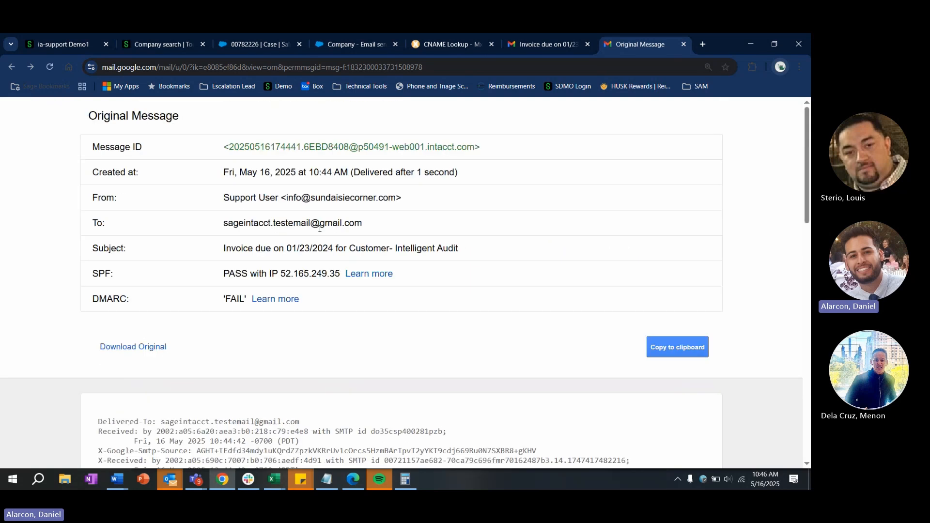
double_click(234, 298)
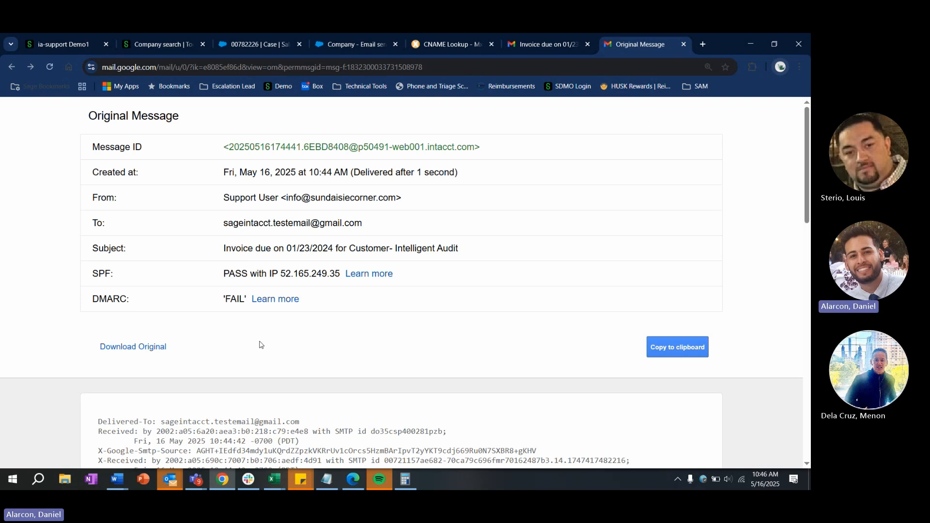
mouse_move(224, 143)
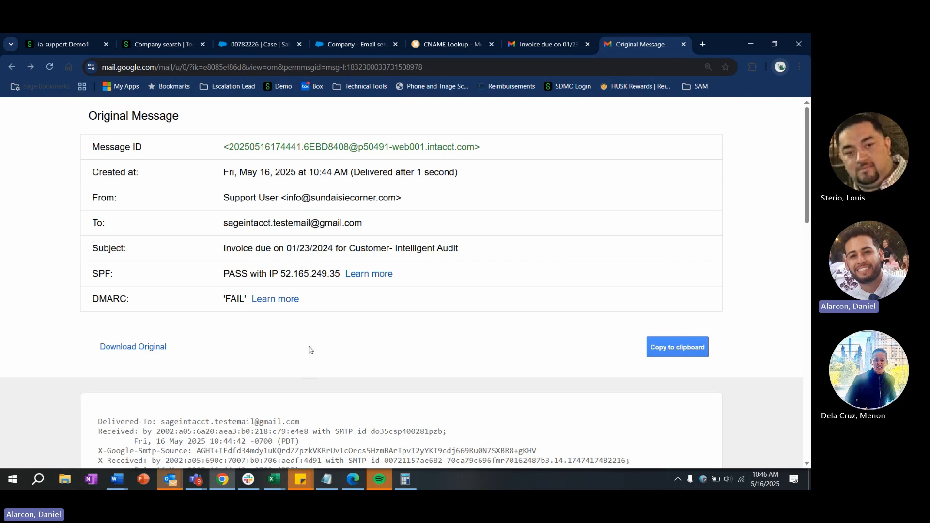
mouse_move(330, 305)
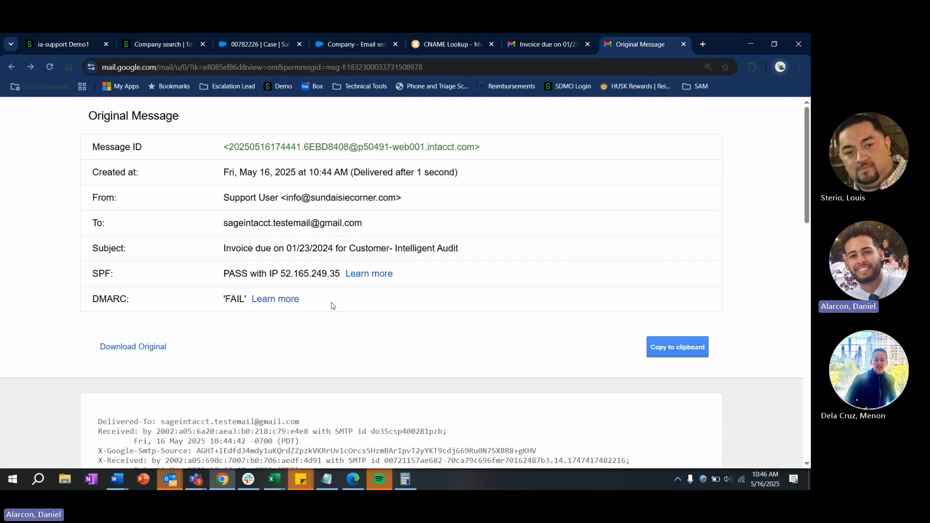
double_click(351, 198)
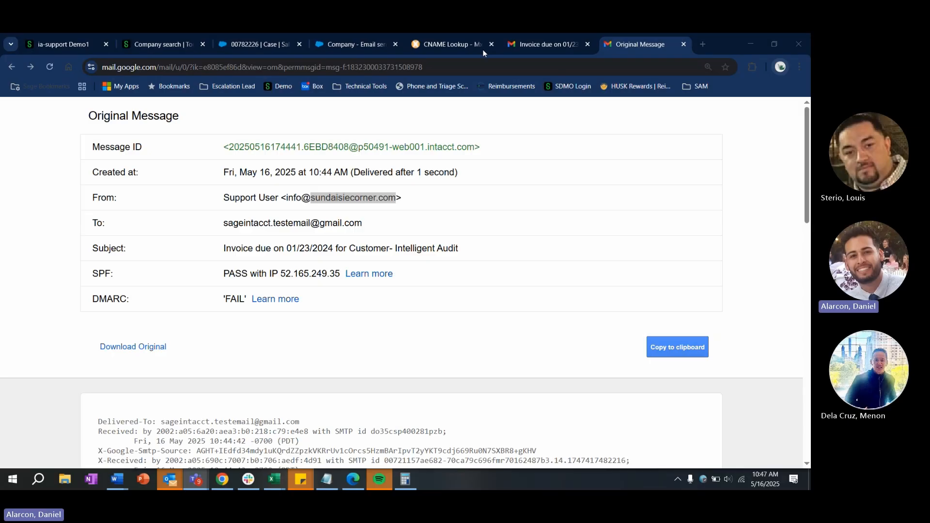
Step: Run an MXToolbox DMARC lookup for sundaisiecorner.com, which finds no DMARC record
left_click(449, 44)
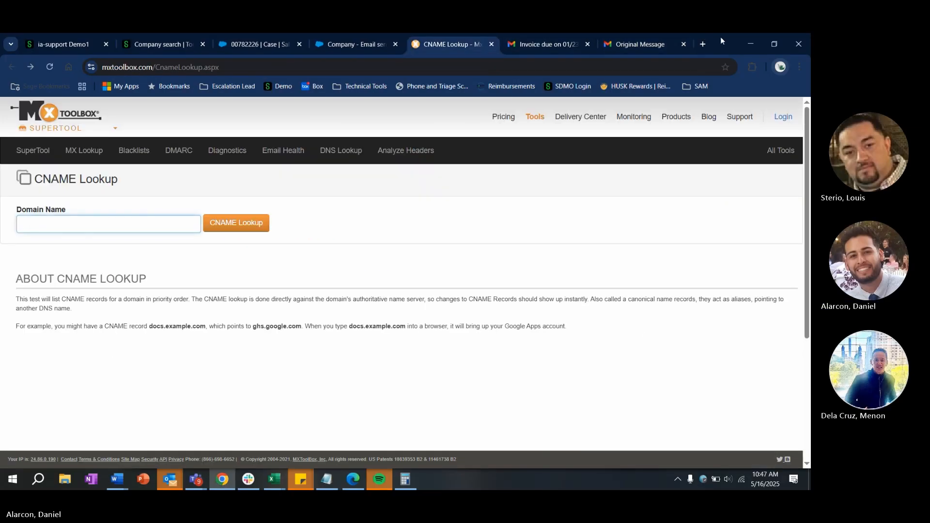
left_click(177, 151)
type("sundaisiecorner.com")
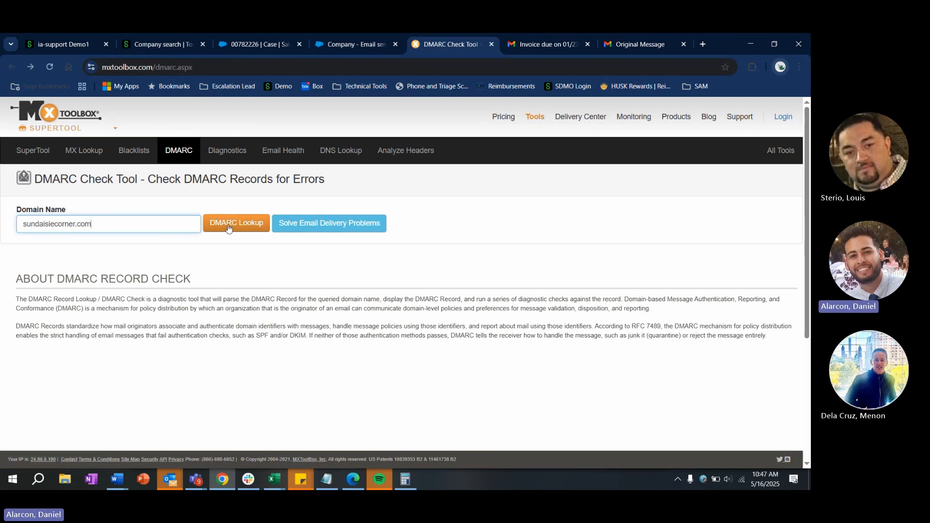
left_click(236, 222)
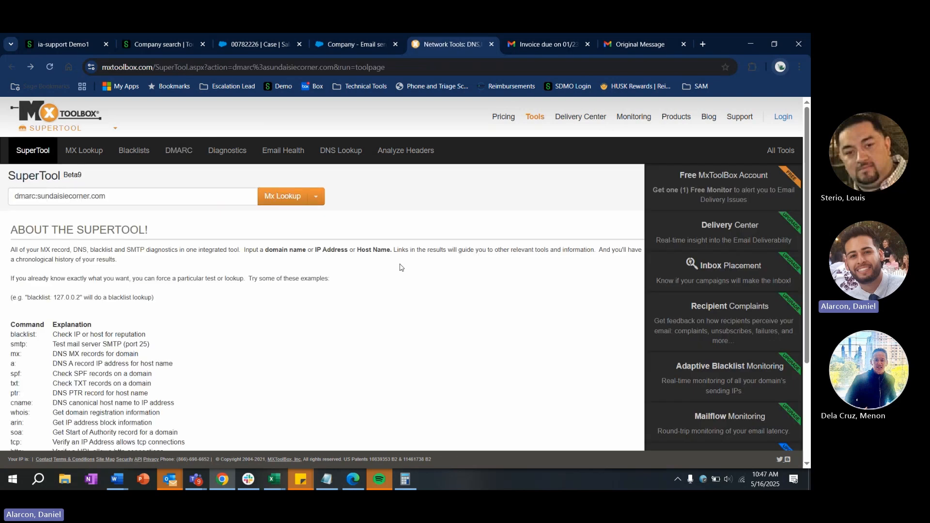
left_click(283, 195)
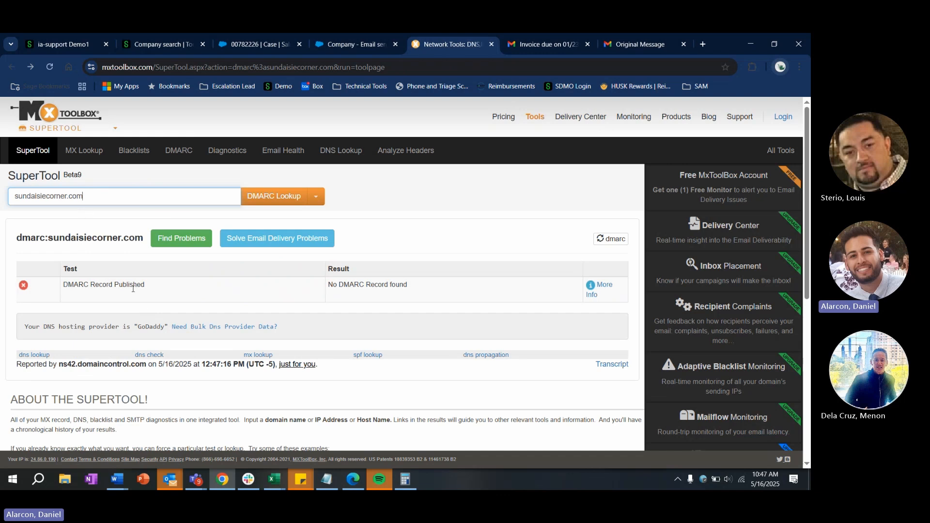
mouse_move(246, 291)
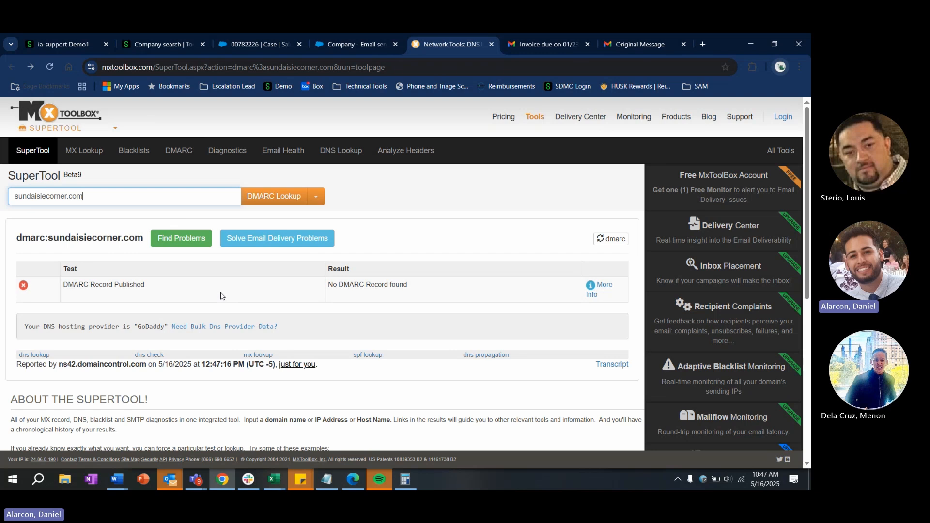
mouse_move(150, 292)
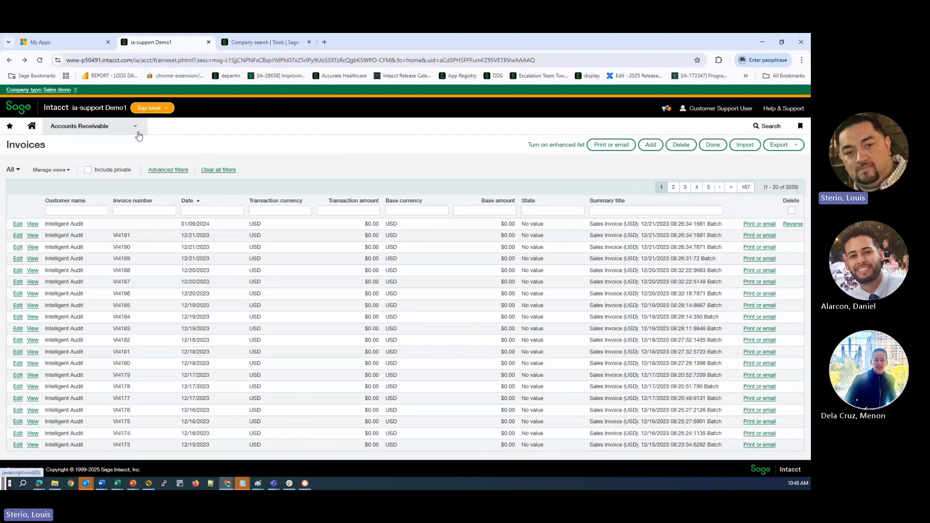
Step: Add sundaisiecorner.com as a new email sender domain in company security settings
left_click(79, 126)
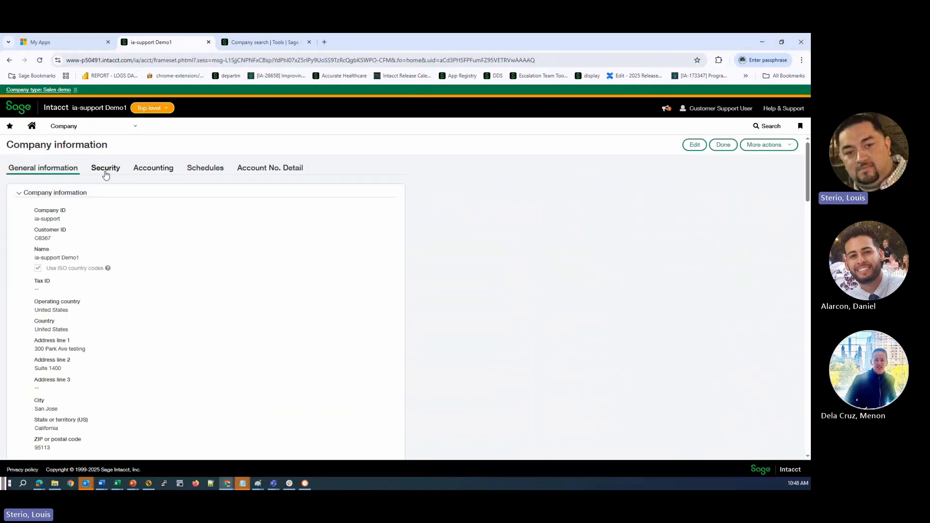
mouse_move(695, 144)
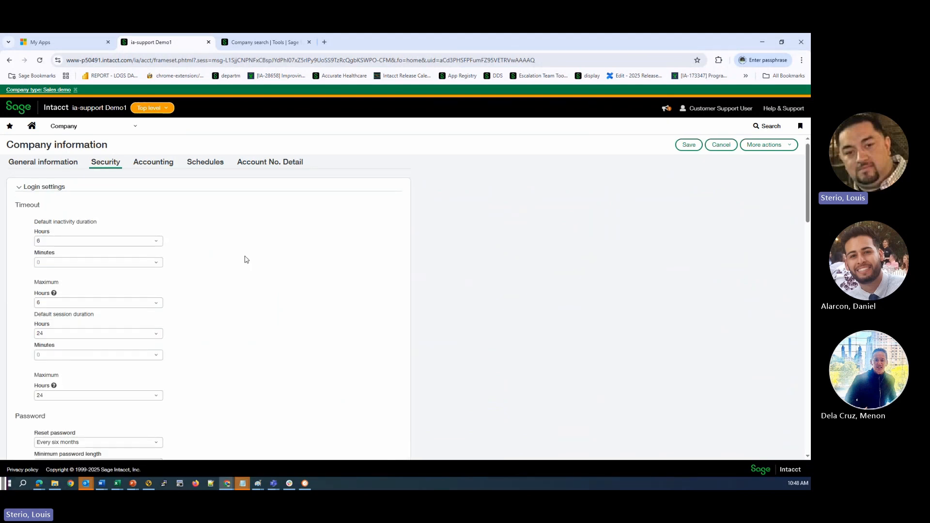
scroll("down", 3)
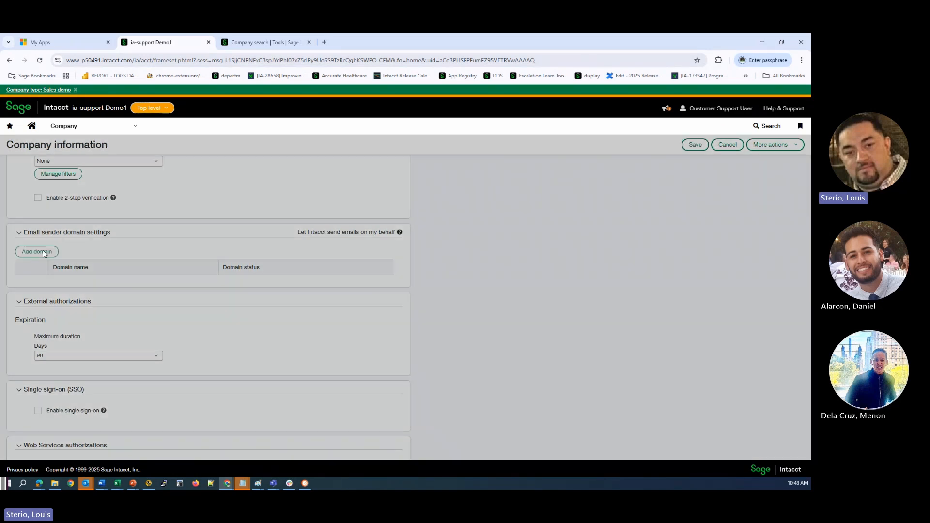
left_click(37, 251)
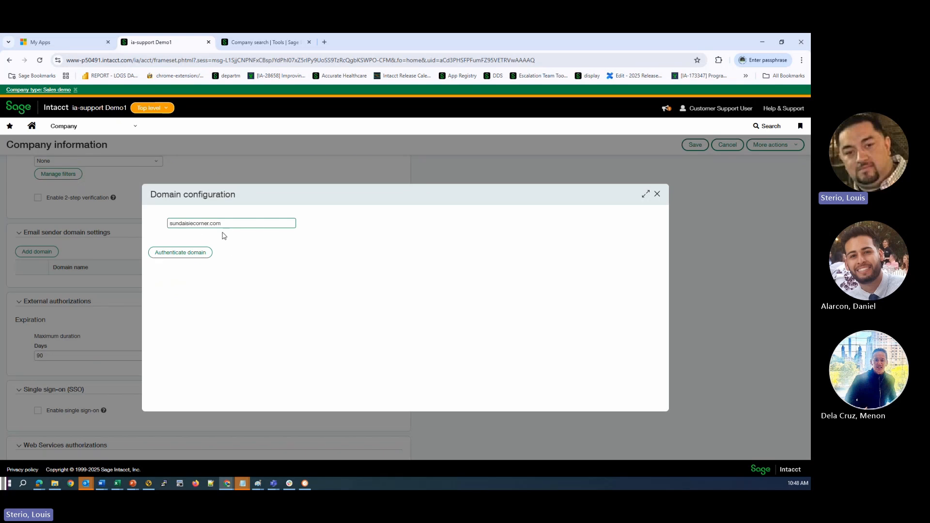
Step: Authenticate sundaisiecorner.com and select the first generated CNAME DNS key
left_click(180, 252)
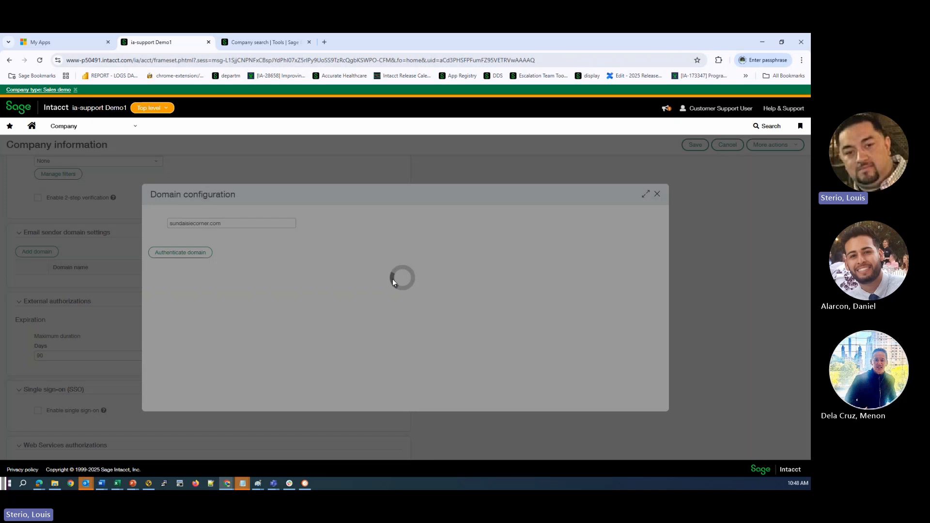
left_click(179, 251)
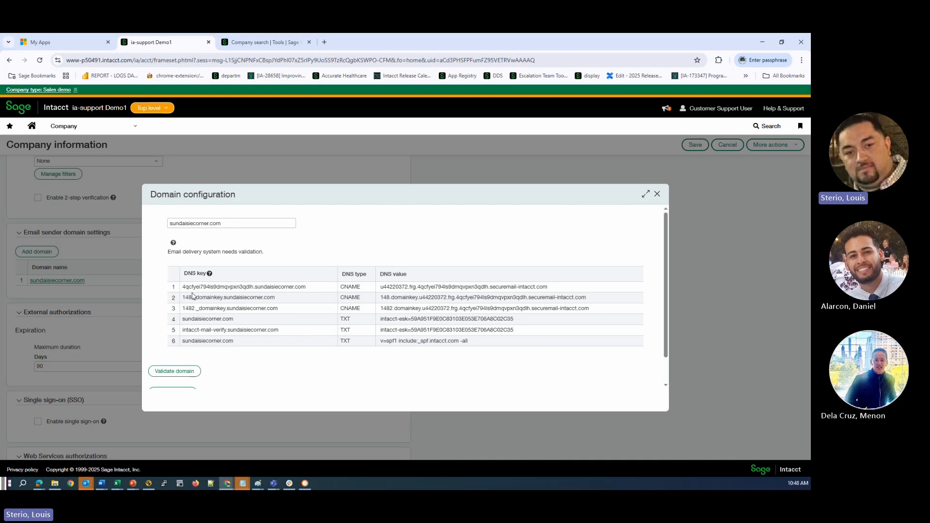
mouse_move(191, 296)
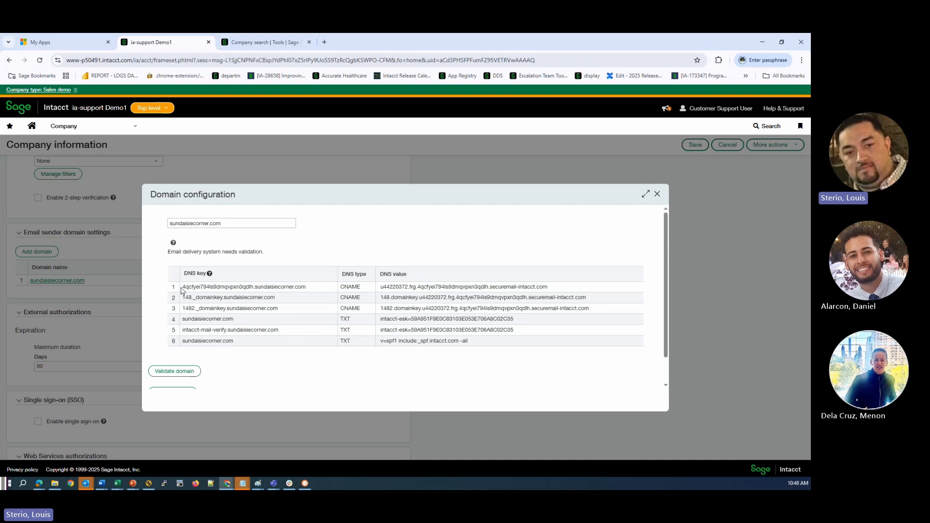
double_click(190, 286)
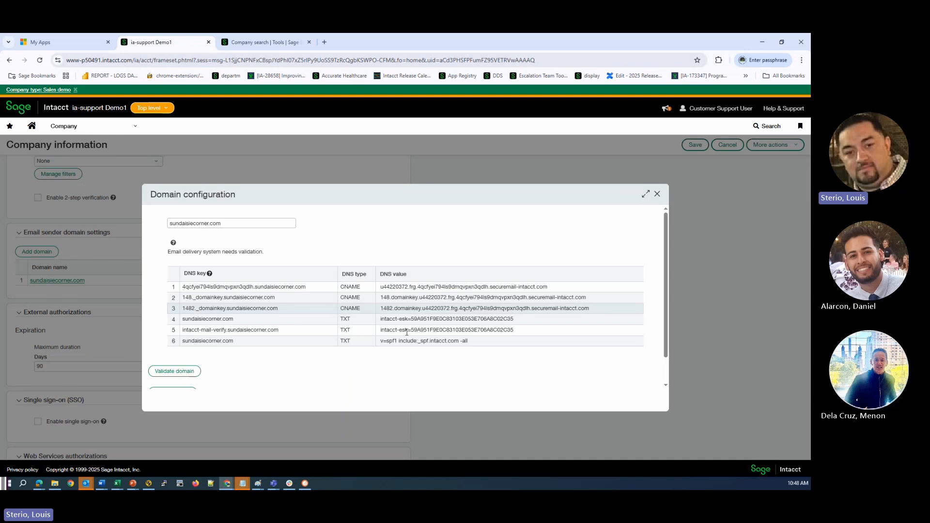
mouse_move(598, 229)
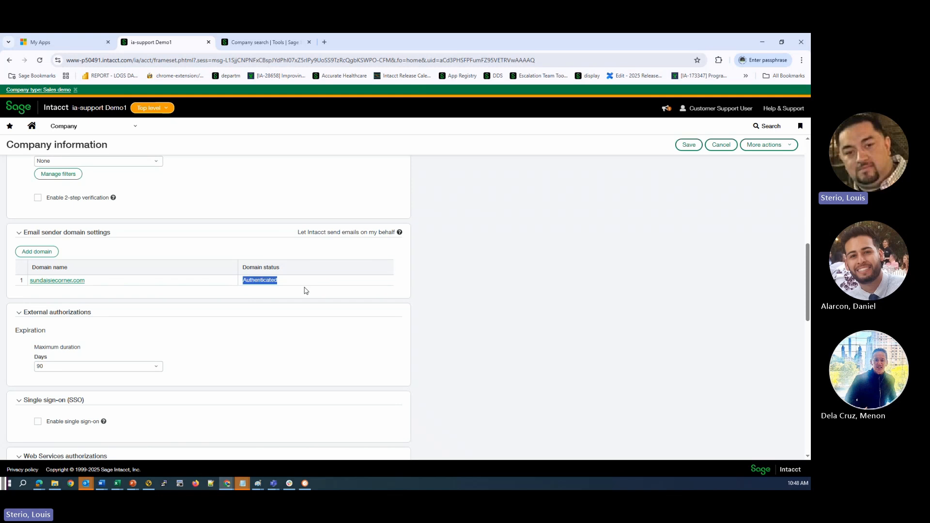
mouse_move(283, 288)
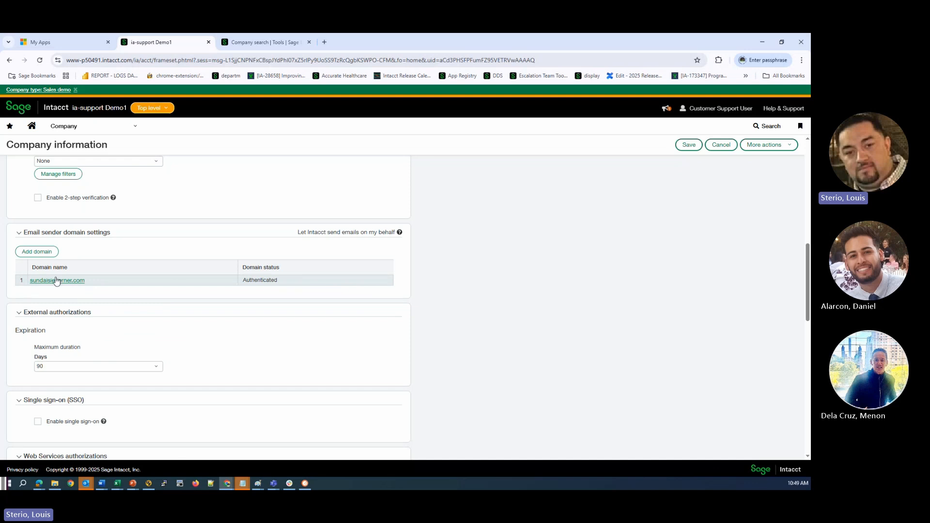
Step: Open GoDaddy DNS management for sundaisiecorner.com and review the new Intacct CNAME and TXT records
left_click(57, 279)
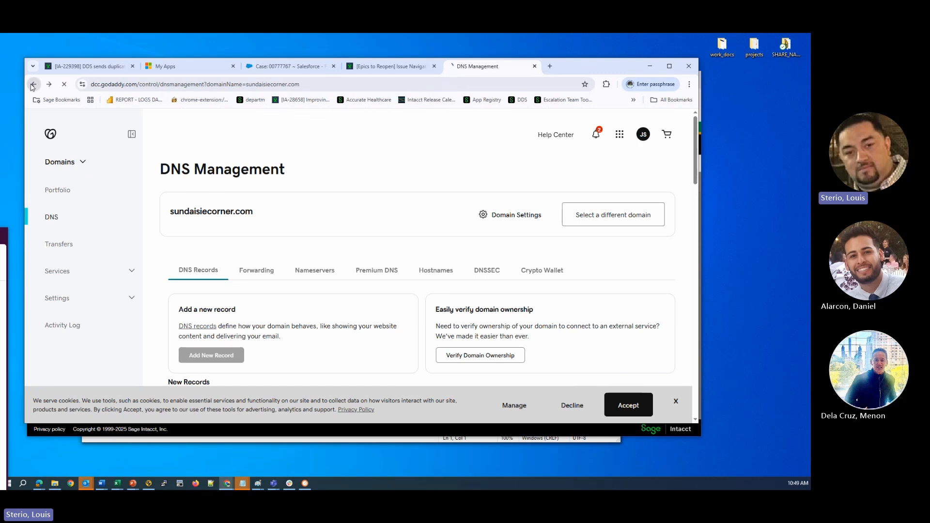
left_click(34, 84)
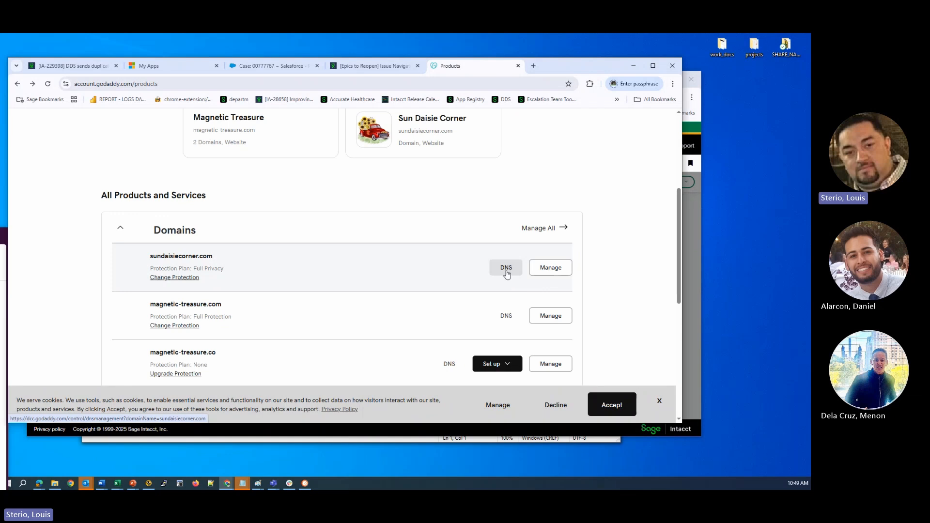
left_click(505, 267)
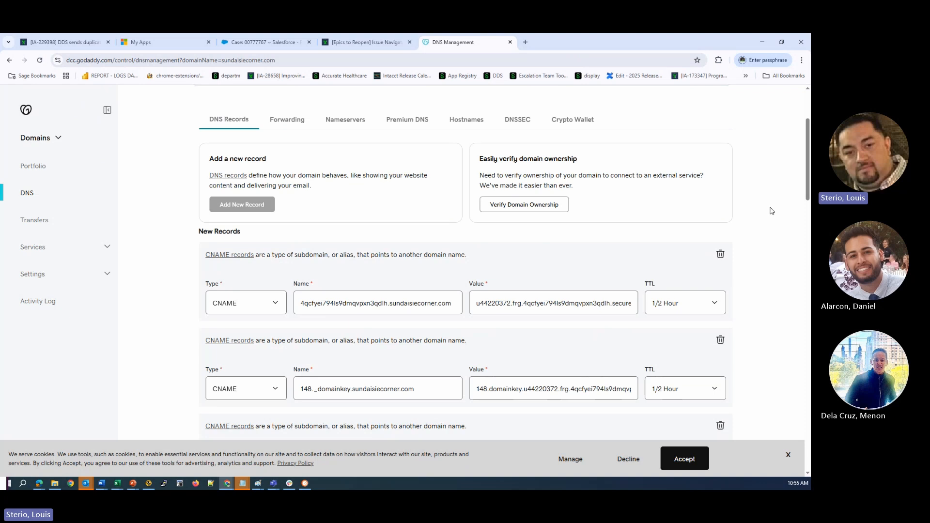
scroll("down", 3)
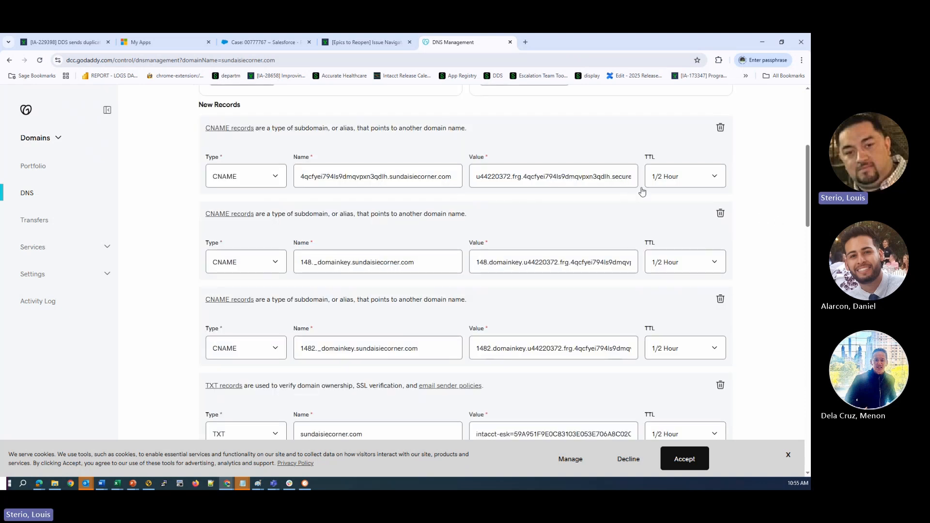
scroll("down", 3)
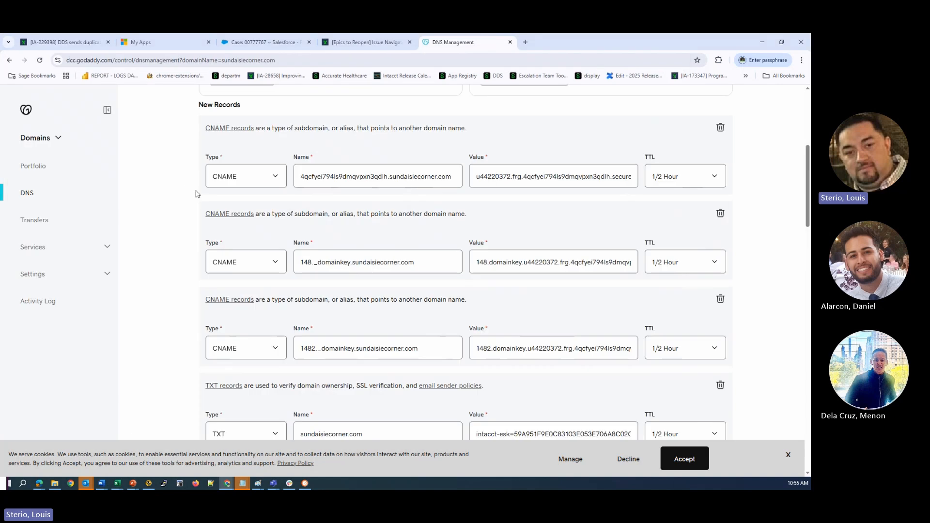
scroll("down", 3)
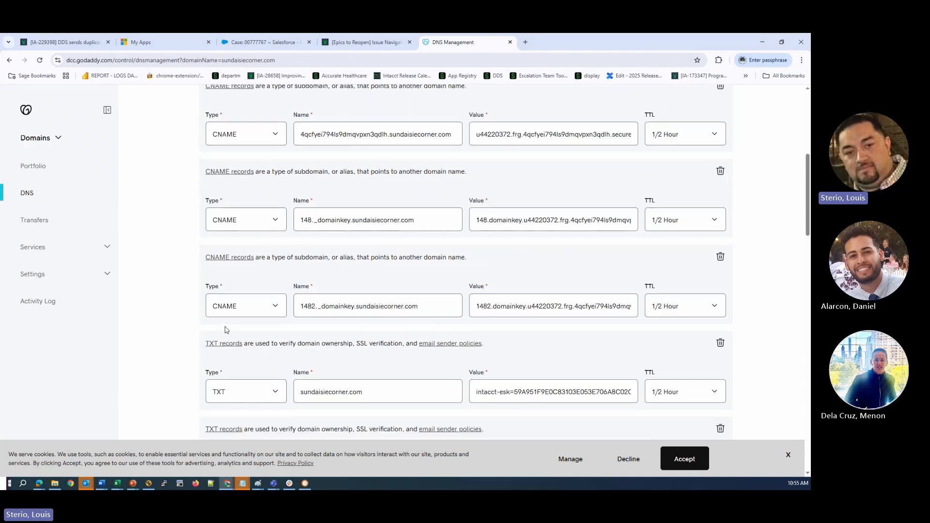
scroll("down", 3)
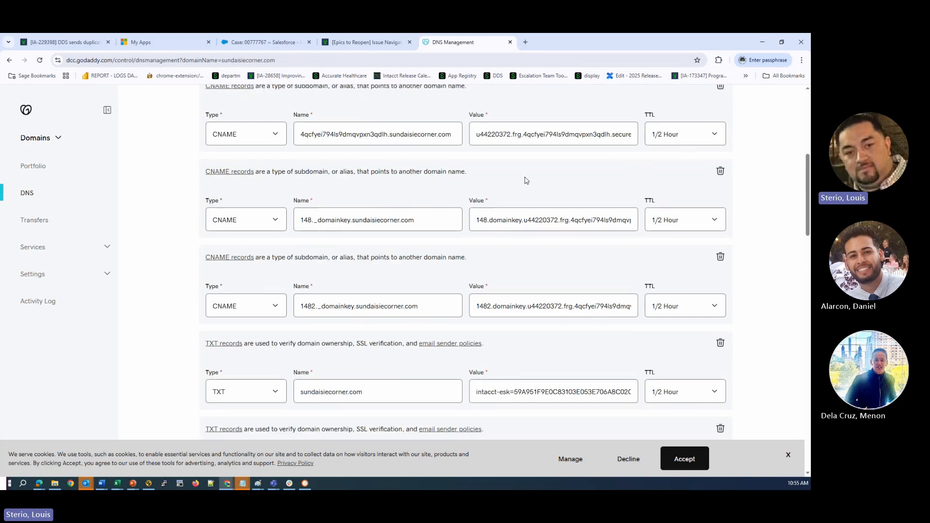
scroll("down", 3)
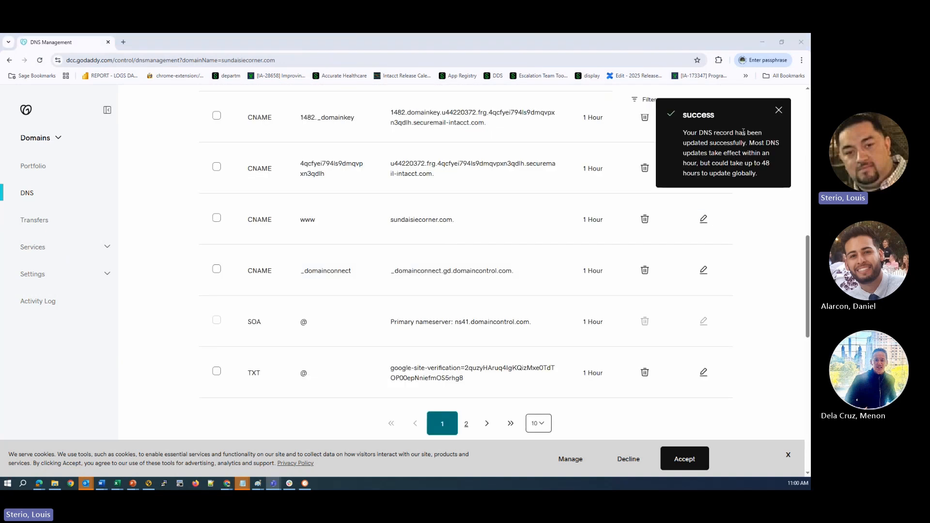
mouse_move(778, 111)
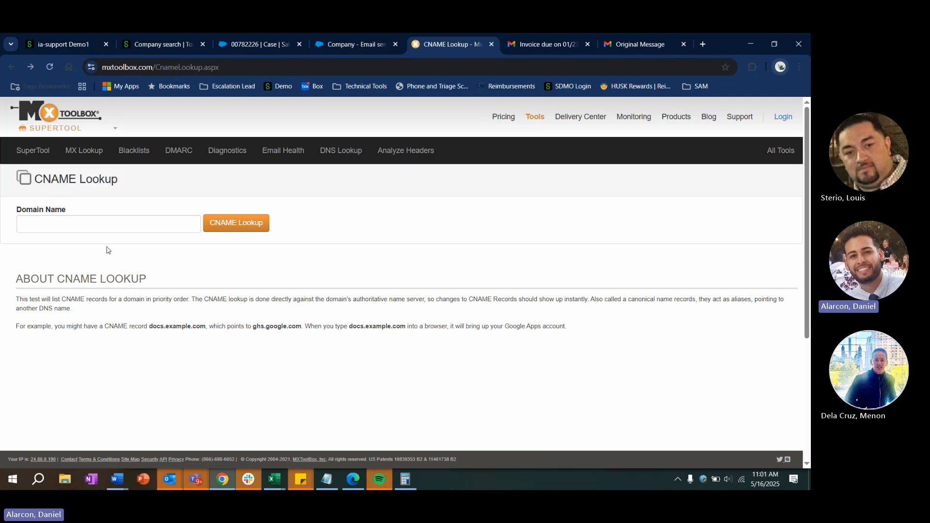
Step: Confirm CNAME record 4qcfyei794ls9dmqvpxn3qdlh.sundaisiecorner.com is published, then view All Tools
left_click(108, 223)
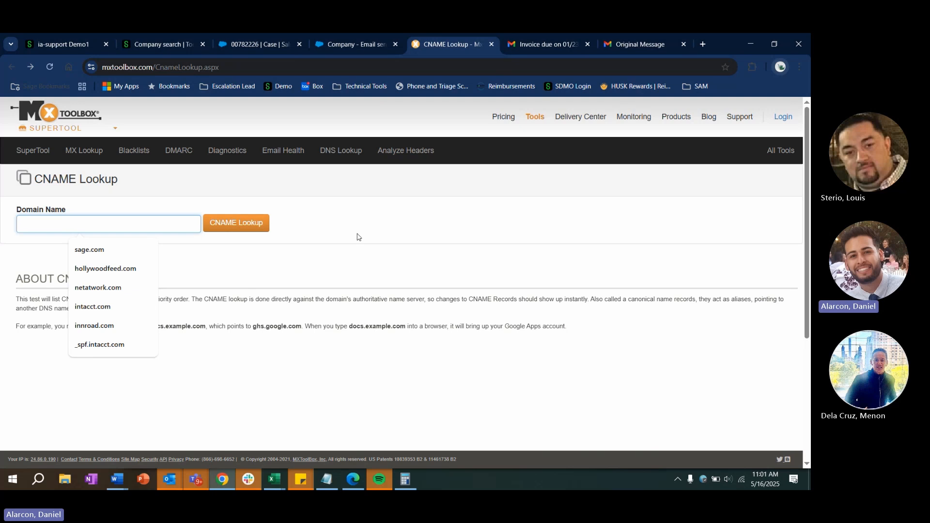
type("4qcfyei794ls9dmqvpxn3qdlh.sundaisiecorner.com")
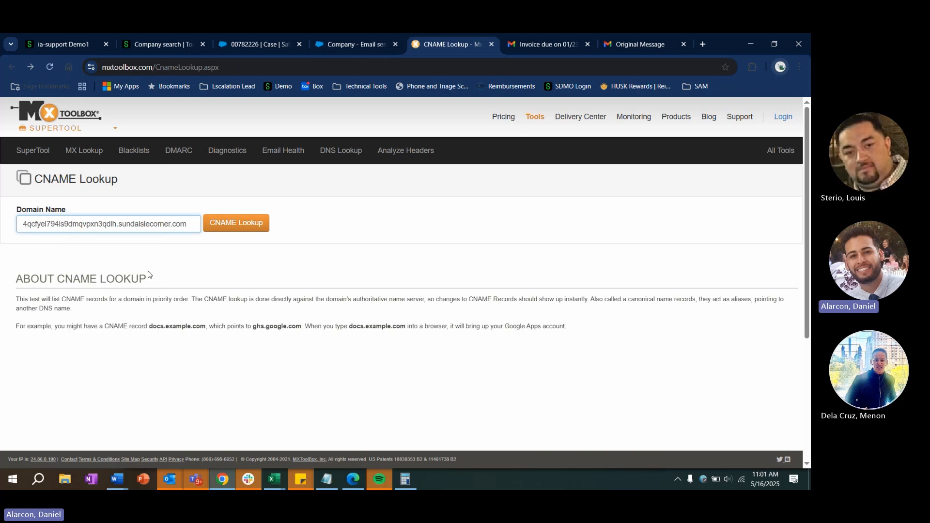
mouse_move(235, 222)
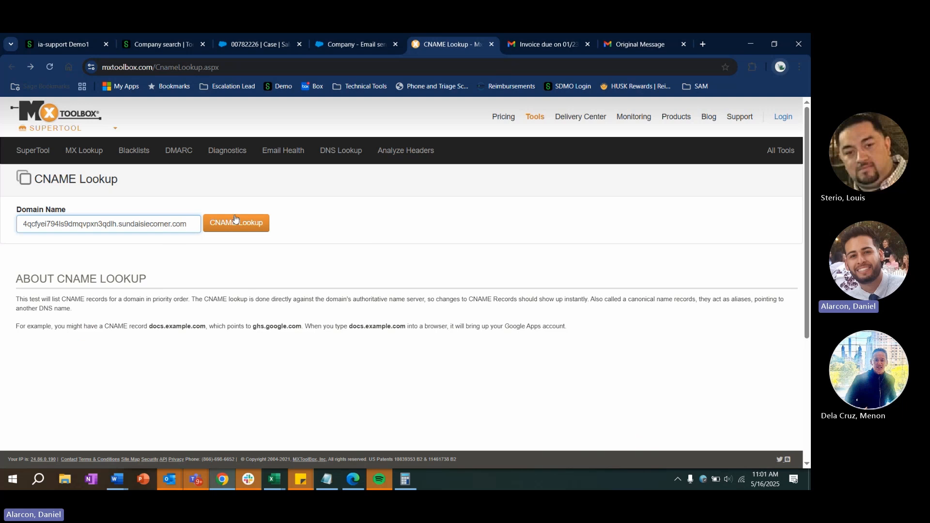
left_click(235, 223)
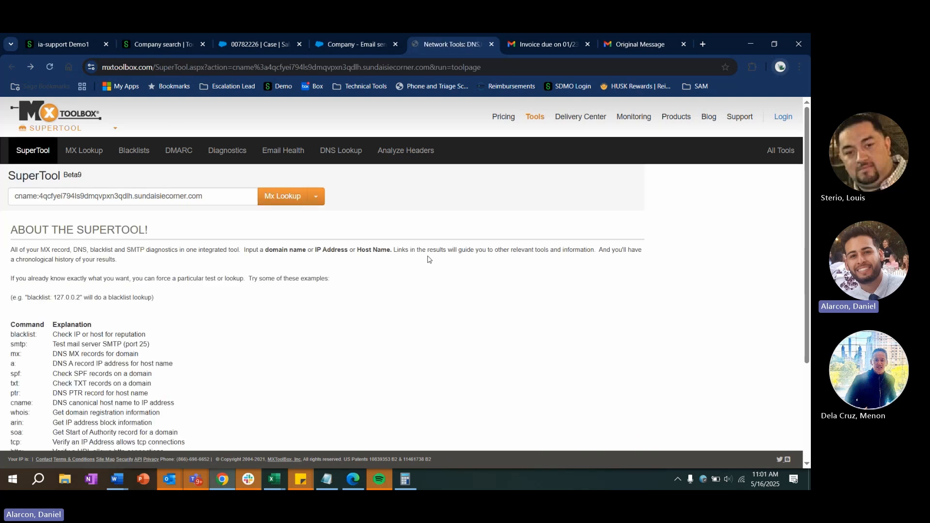
left_click(282, 196)
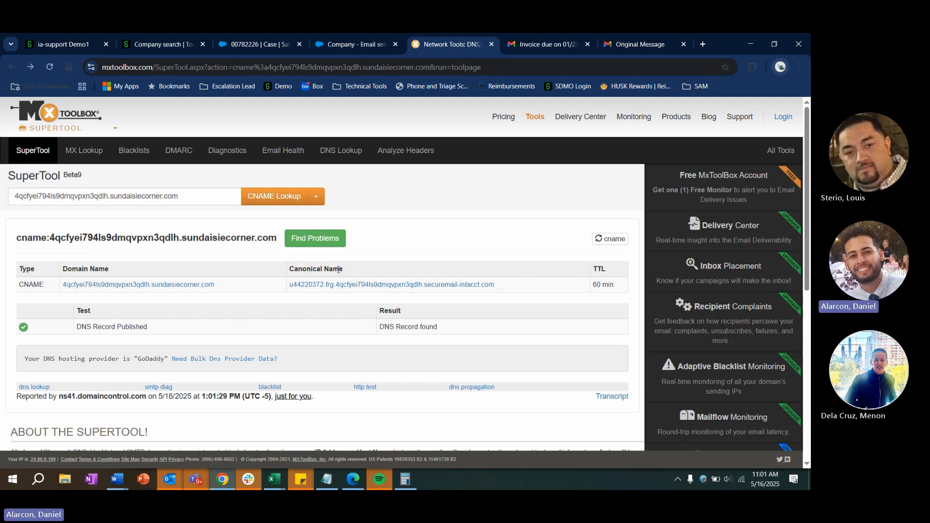
mouse_move(780, 267)
type("148._domainkey")
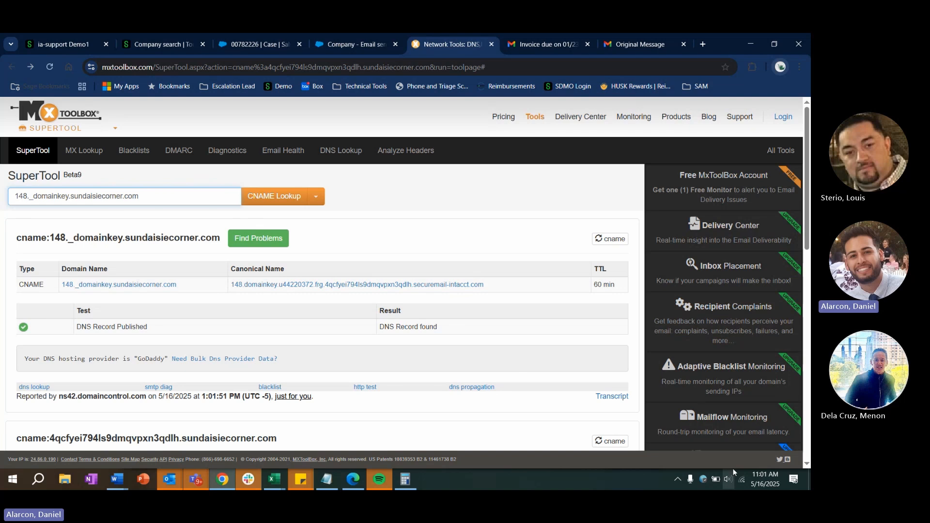
mouse_move(782, 262)
type("2")
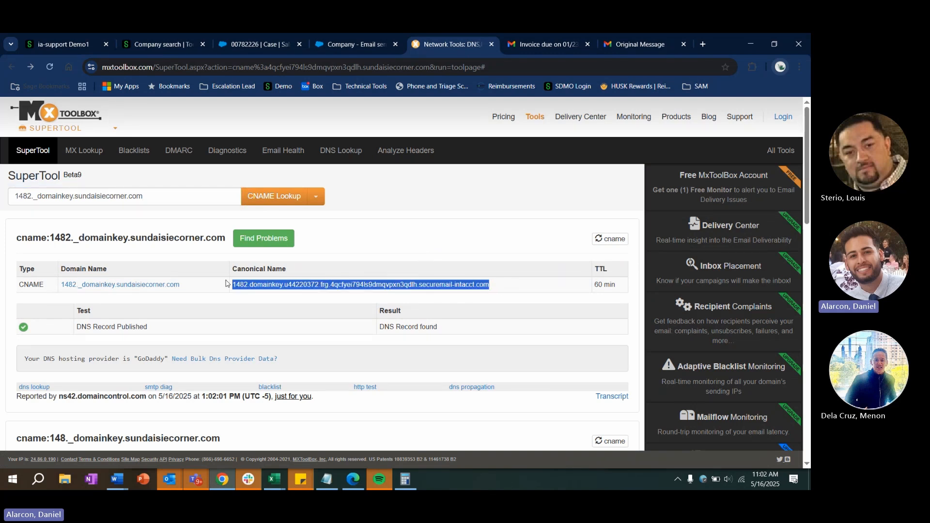
left_click(349, 305)
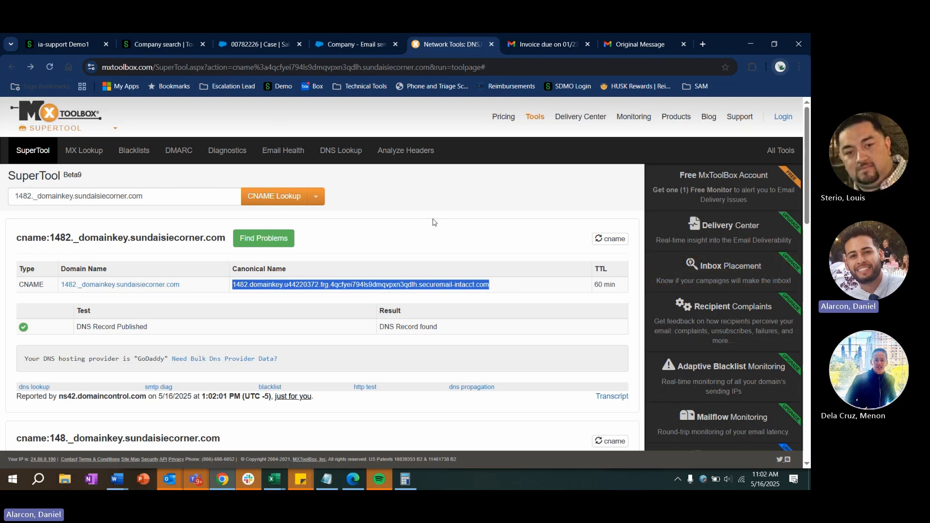
mouse_move(592, 258)
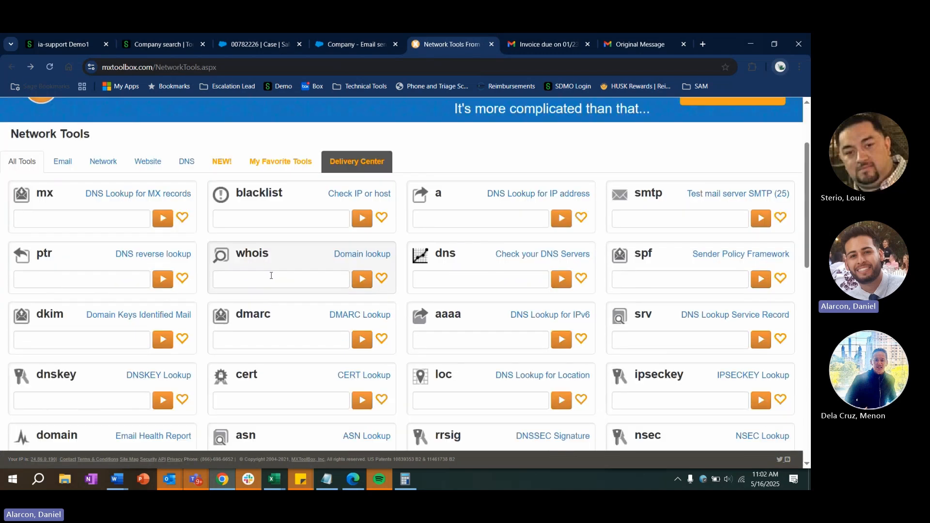
Step: Find the DNS Lookup Text Record tool in the Network Tools list
scroll("down", 3)
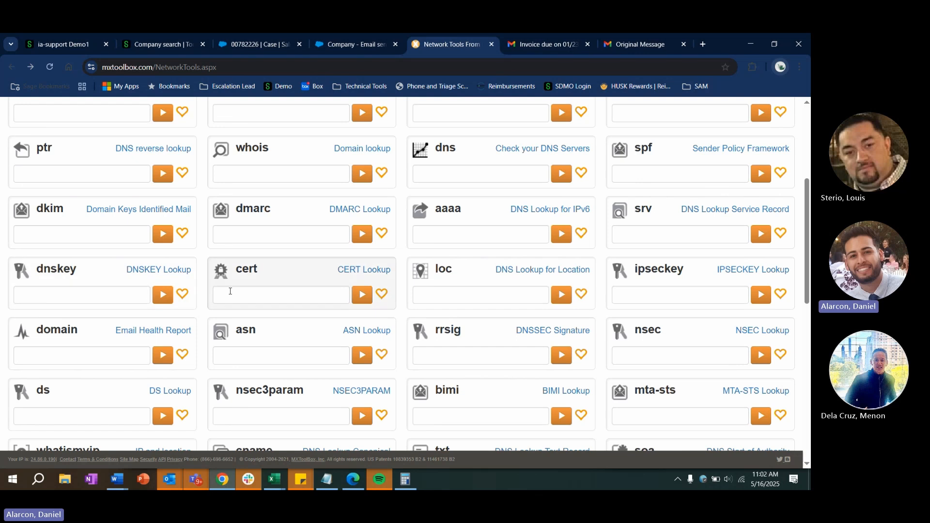
scroll("up", 3)
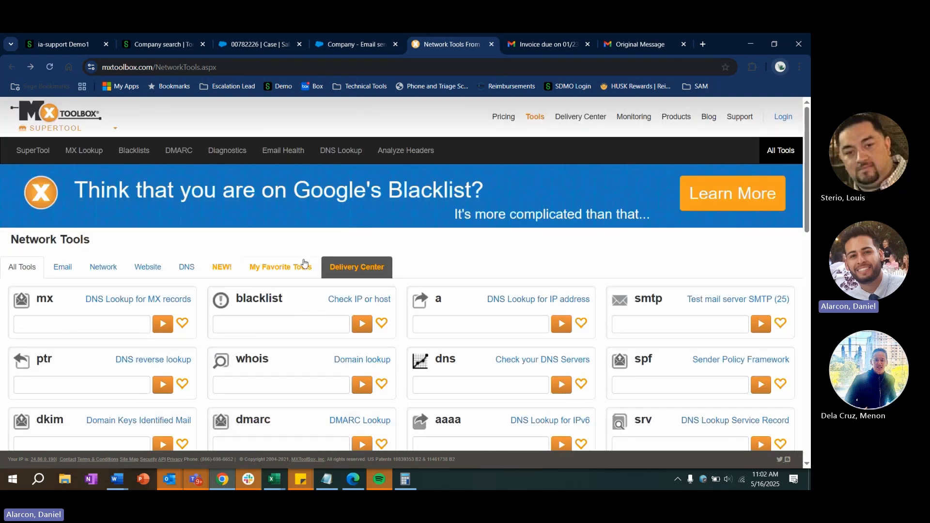
scroll("down", 3)
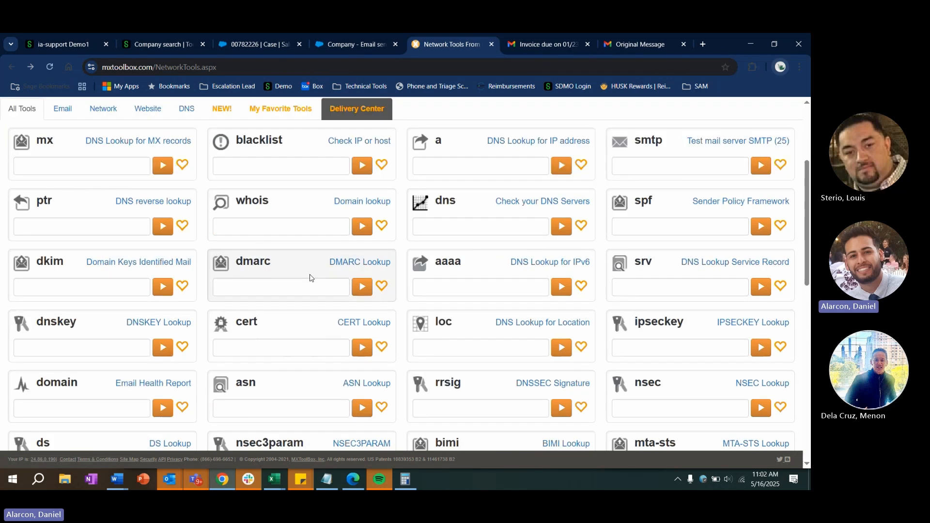
scroll("down", 3)
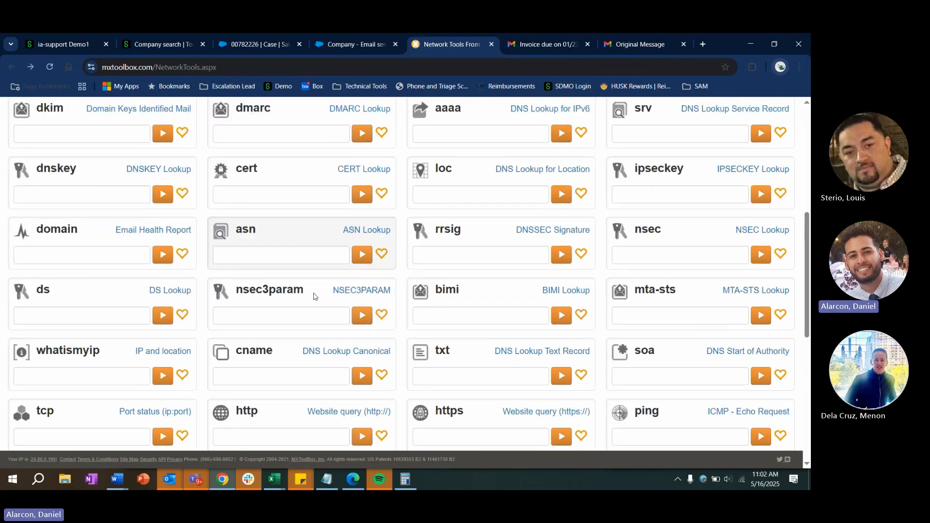
scroll("down", 3)
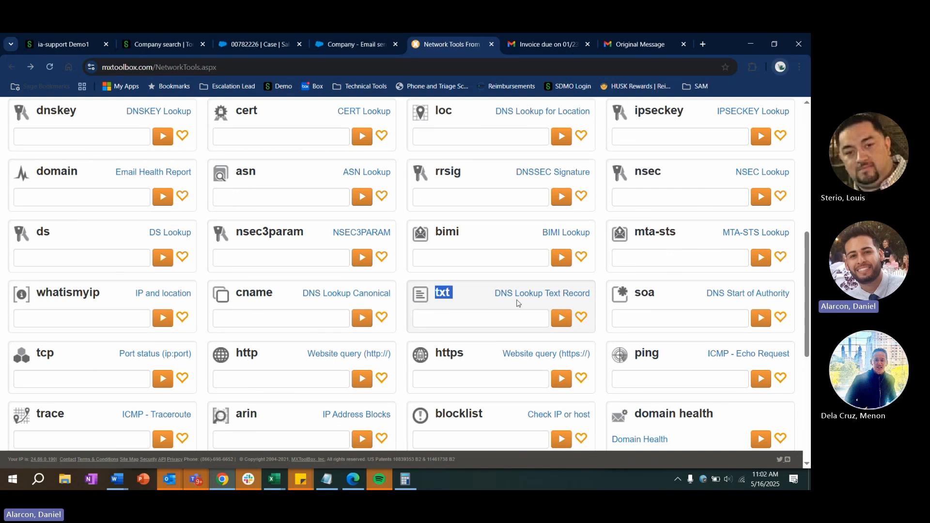
left_click(442, 293)
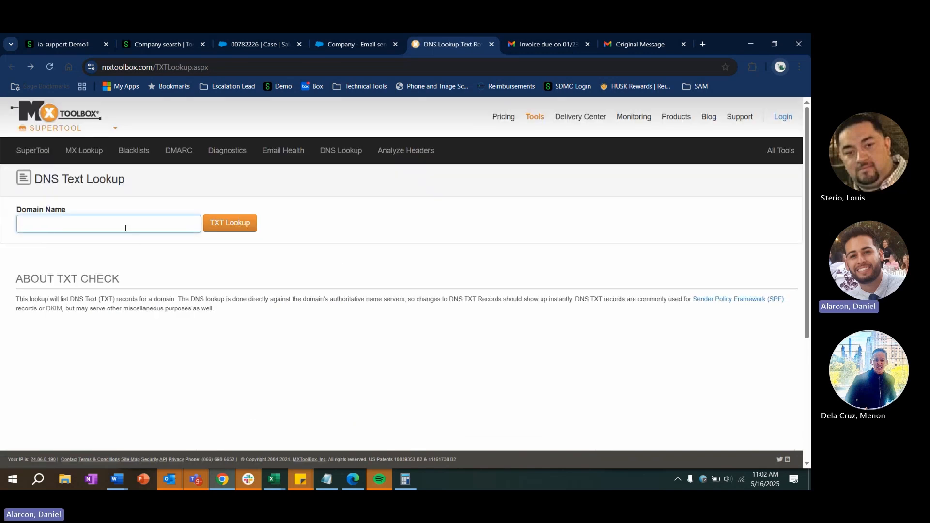
Step: Run TXT lookups on sundaisiecorner.com and intacct-mail-verify.sundaisiecorner.com, selecting the intacct-esk value
type("sundaisiecorner.com")
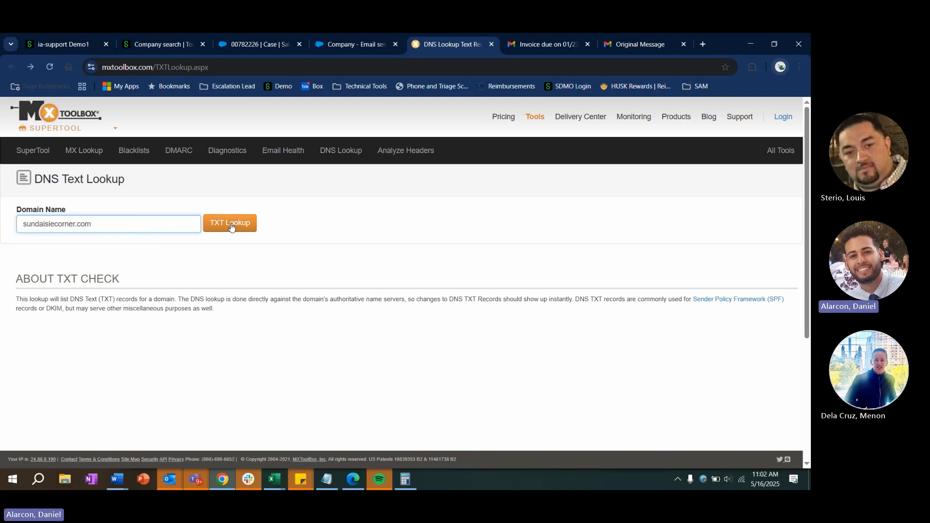
left_click(229, 222)
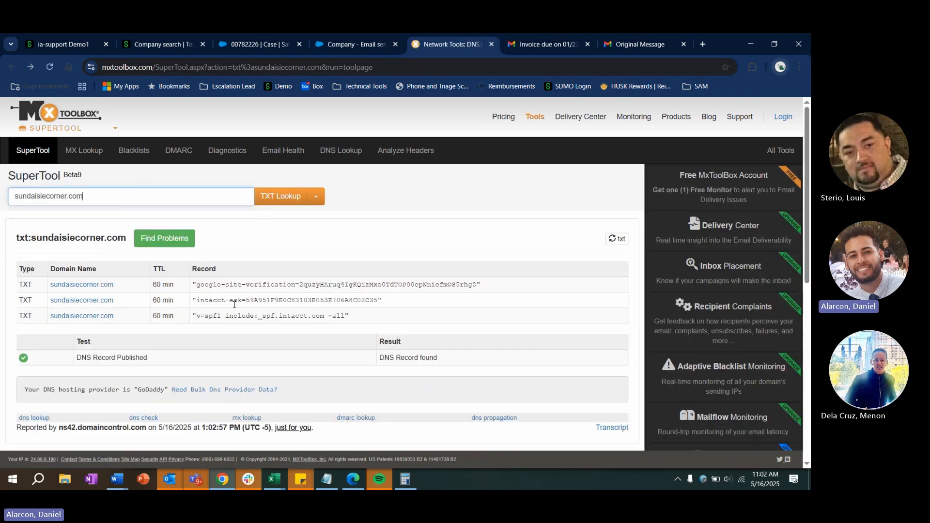
mouse_move(192, 305)
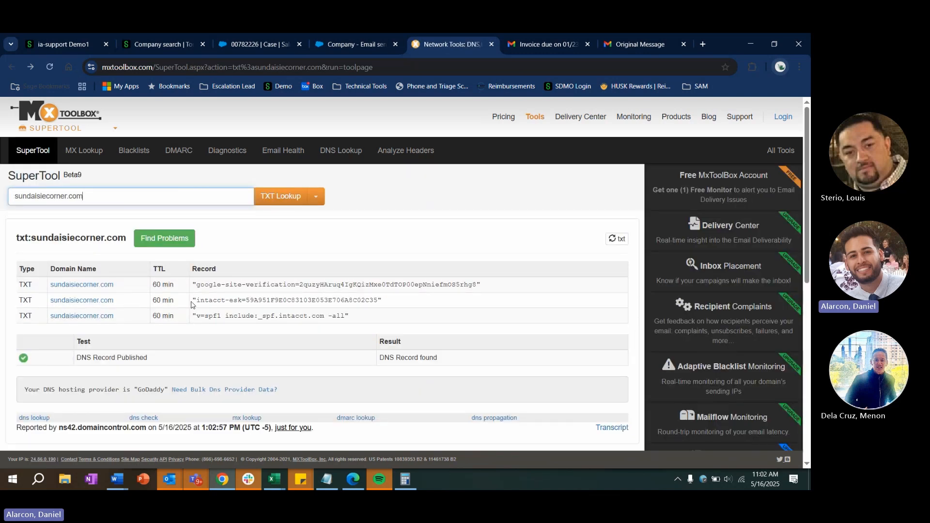
left_click_drag(196, 299, 335, 299)
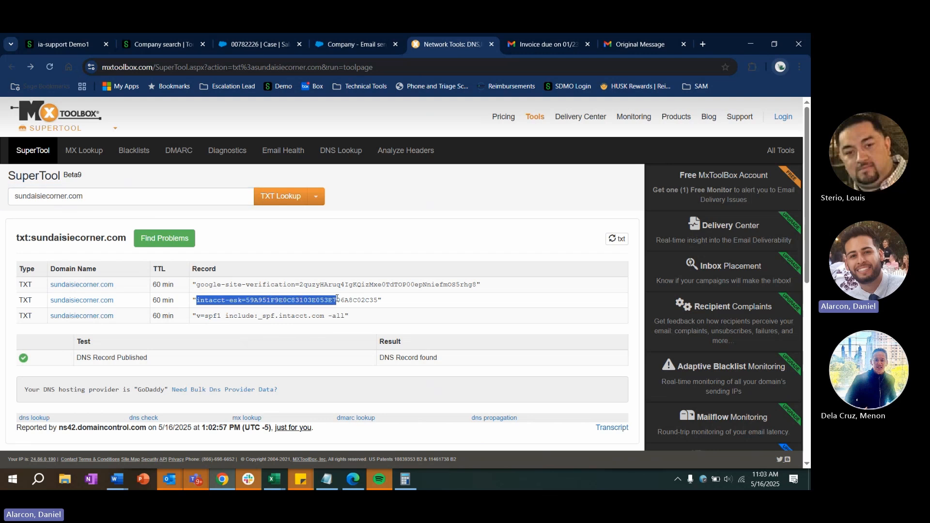
left_click_drag(335, 299, 383, 299)
type("intacct-mail-verify.")
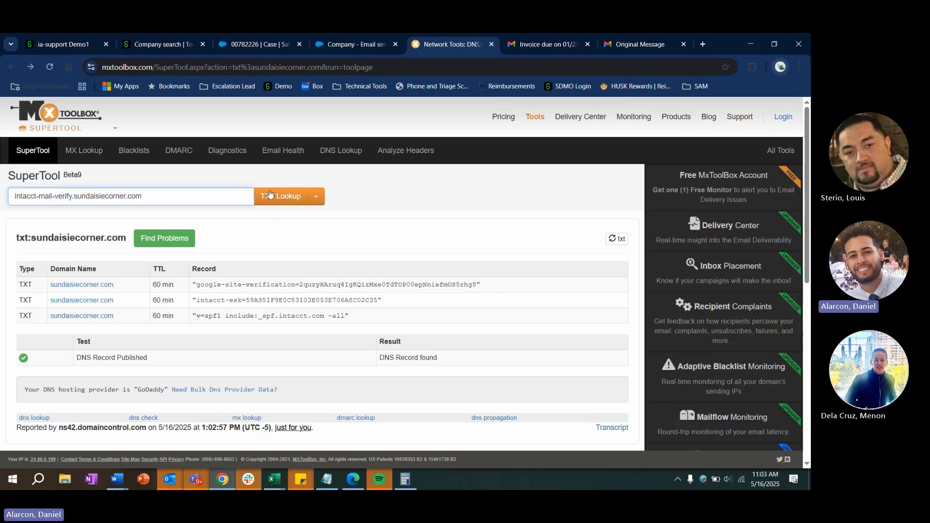
left_click(280, 196)
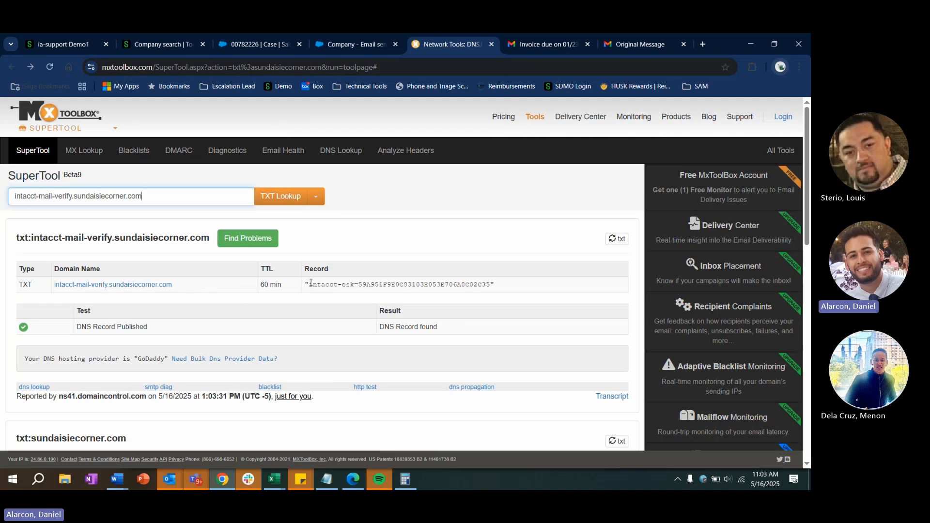
left_click_drag(308, 284, 474, 285)
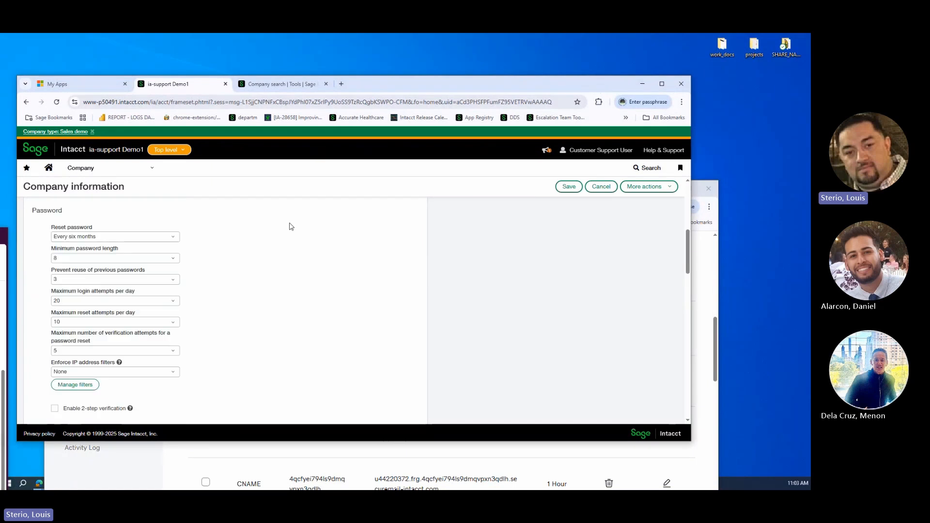
mouse_move(289, 221)
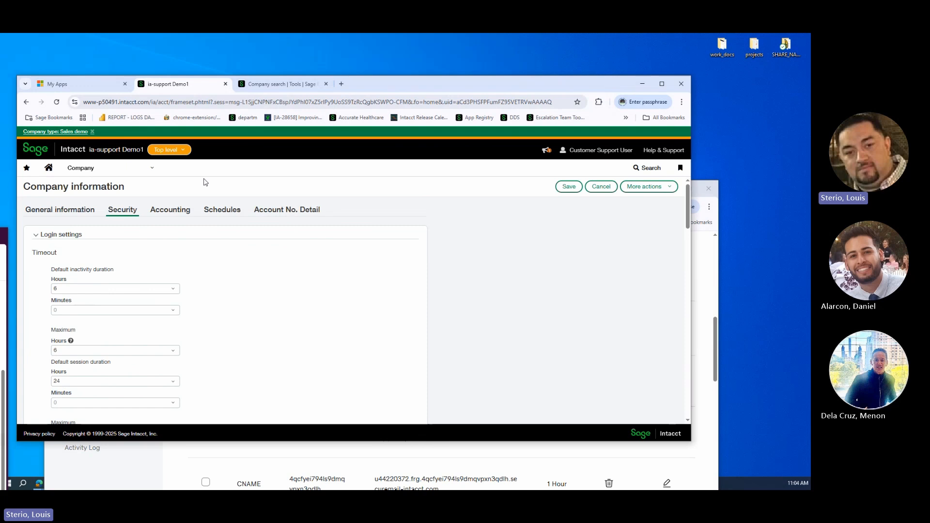
mouse_move(309, 266)
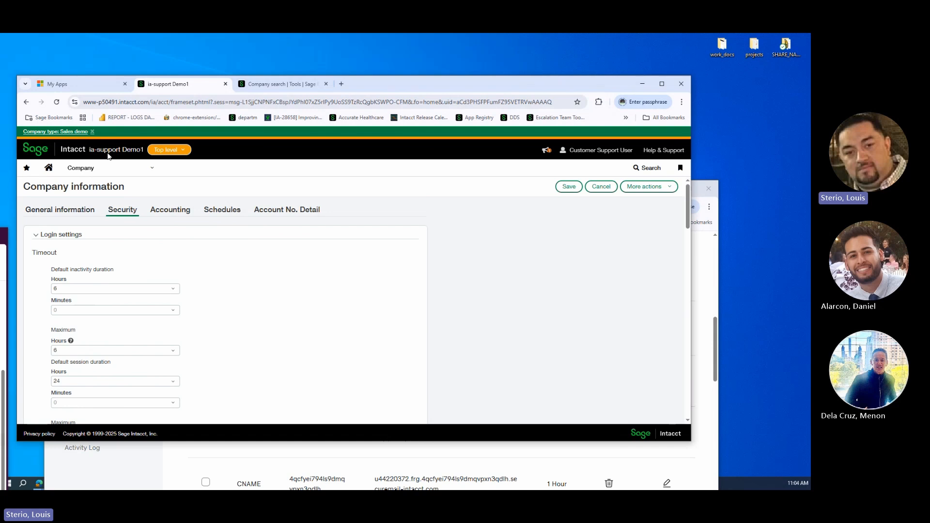
Step: Open the sundaisiecorner.com domain configuration from Company > Setup > Company in edit mode
left_click(81, 168)
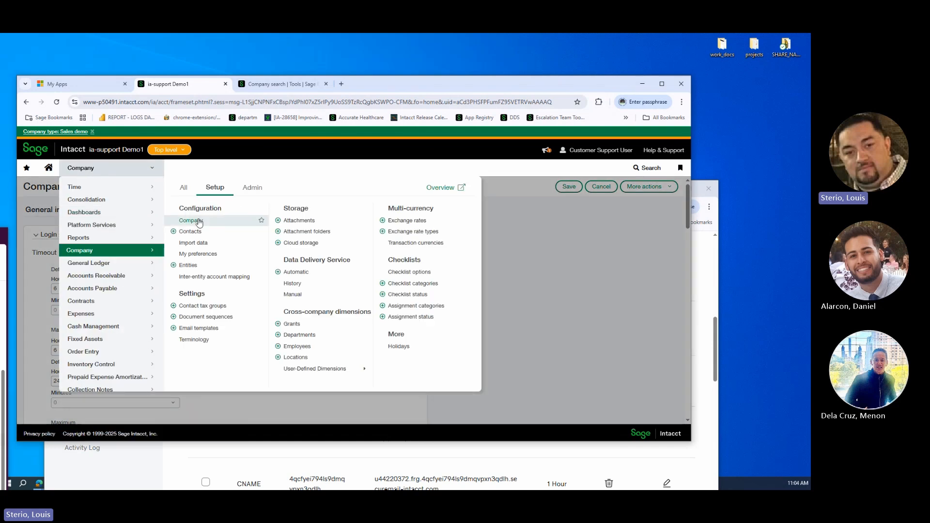
left_click(191, 220)
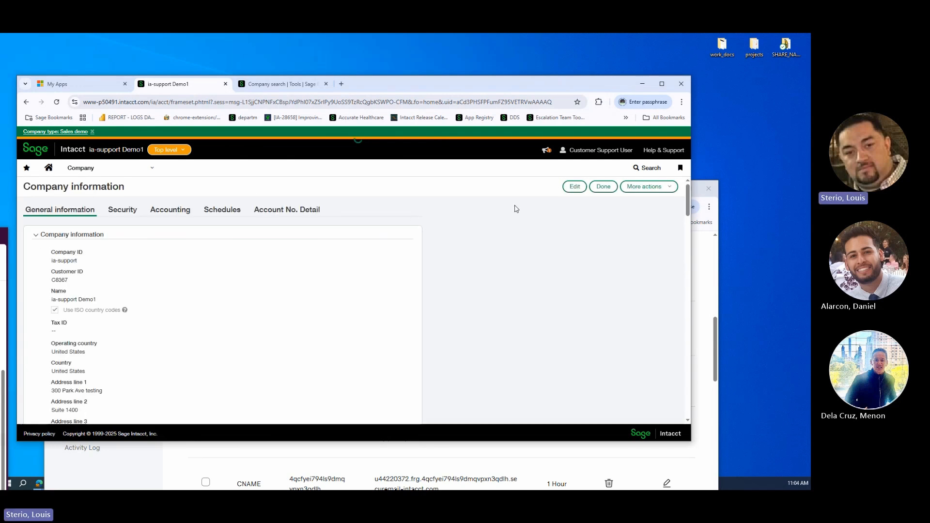
left_click(573, 186)
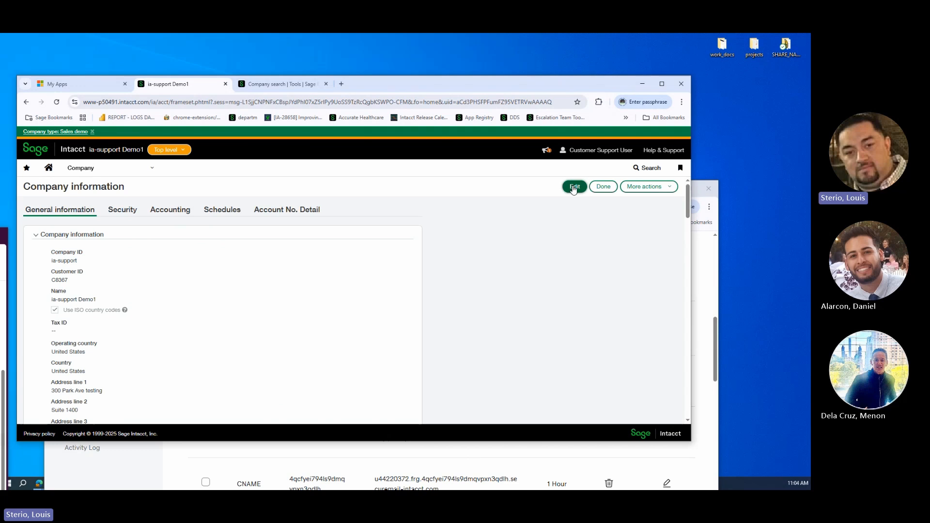
left_click(574, 186)
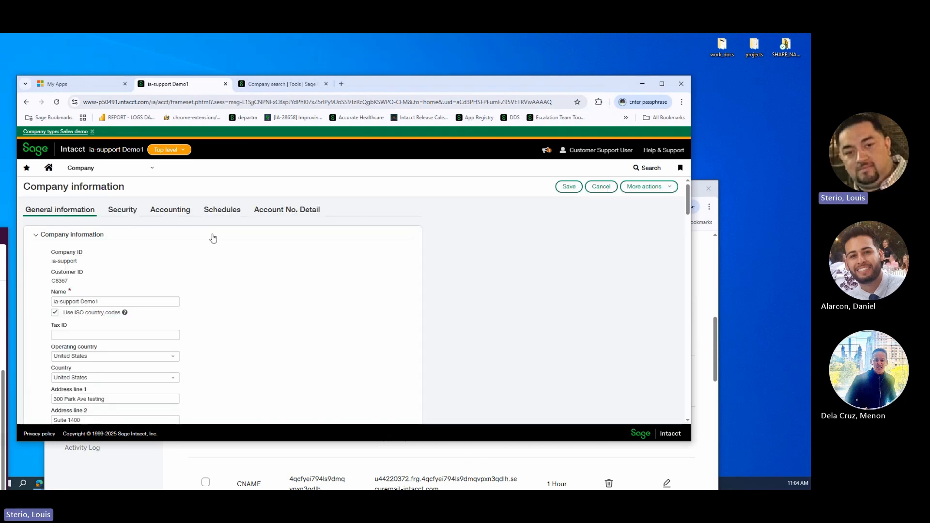
scroll("down", 3)
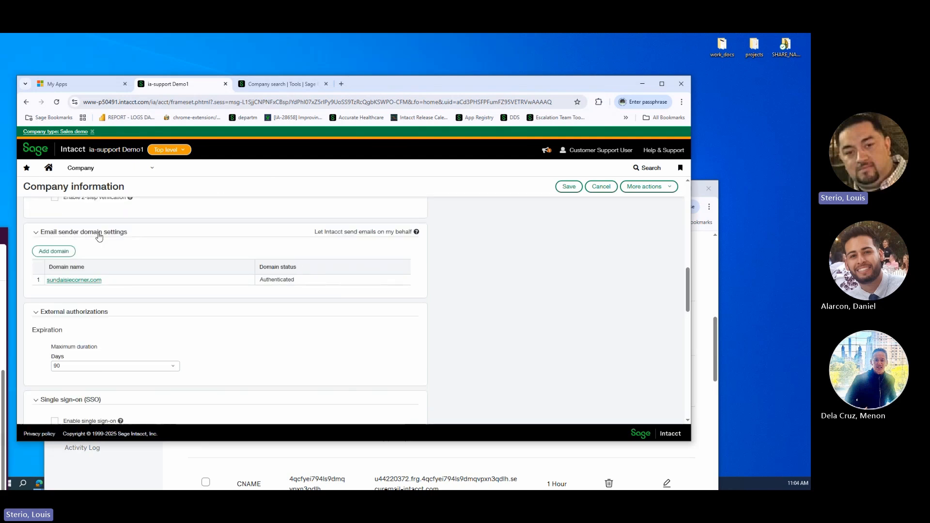
left_click(73, 280)
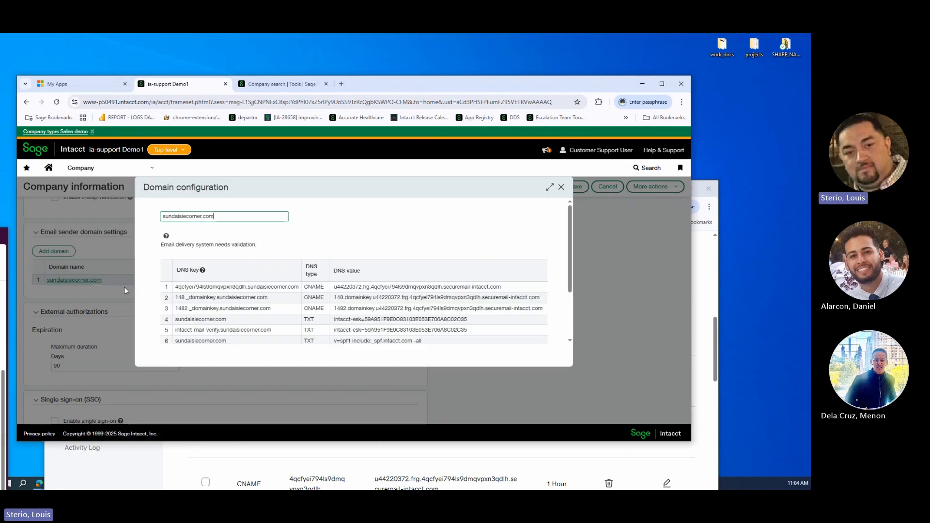
Step: Validate the sundaisiecorner.com DNS records and close the Domain configuration dialog
scroll("down", 3)
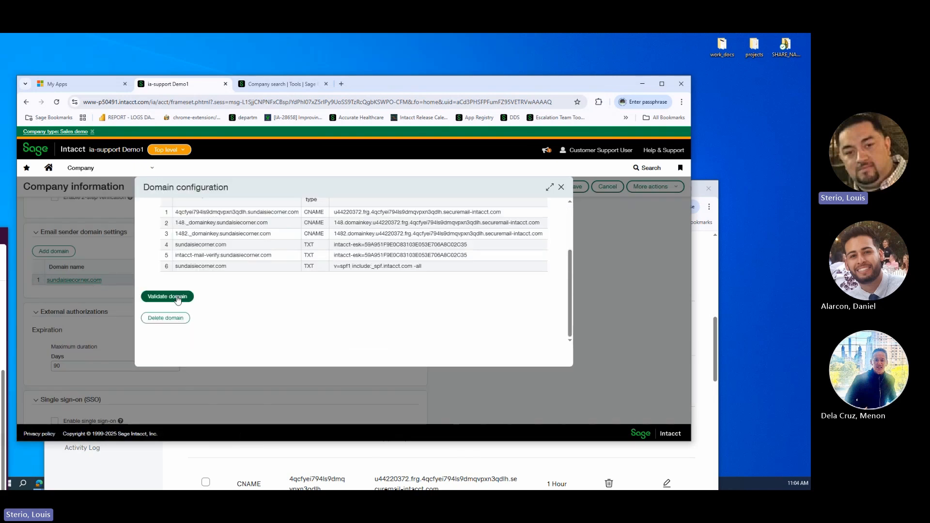
left_click(167, 296)
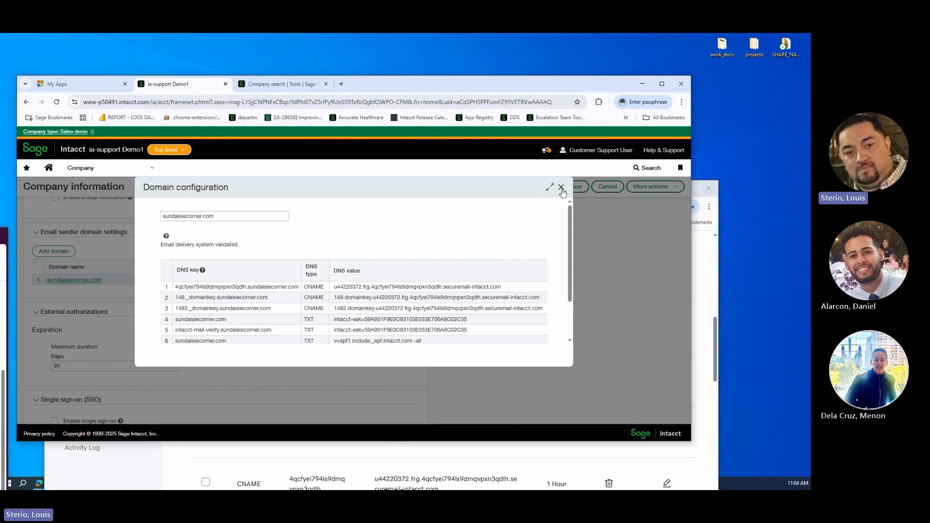
left_click(560, 188)
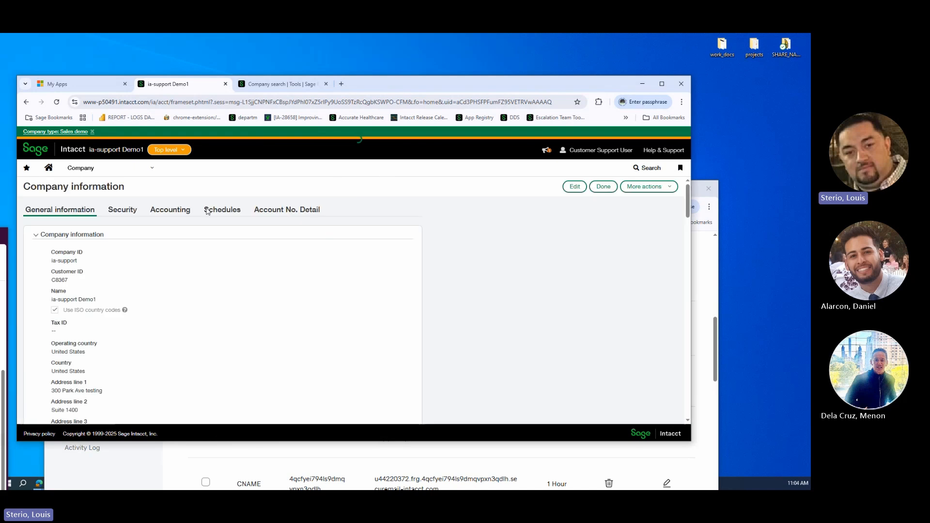
scroll("down", 3)
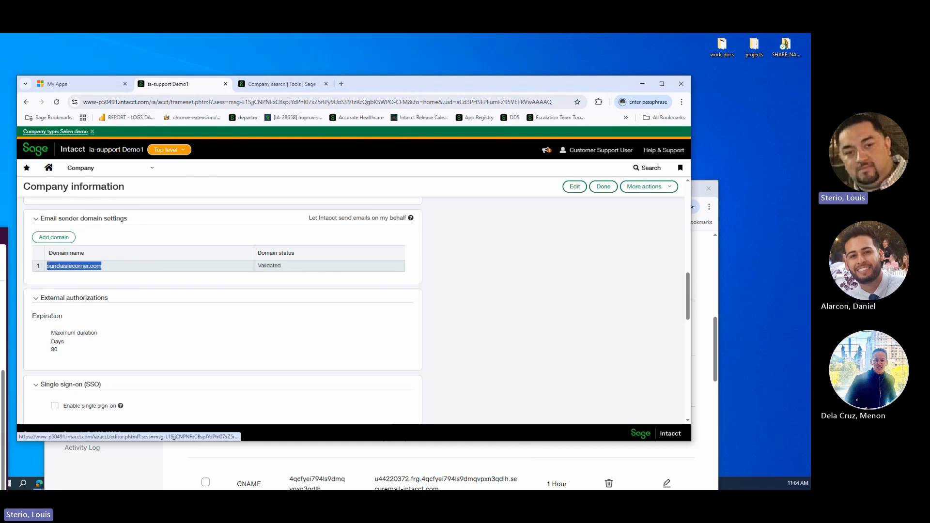
left_click(80, 168)
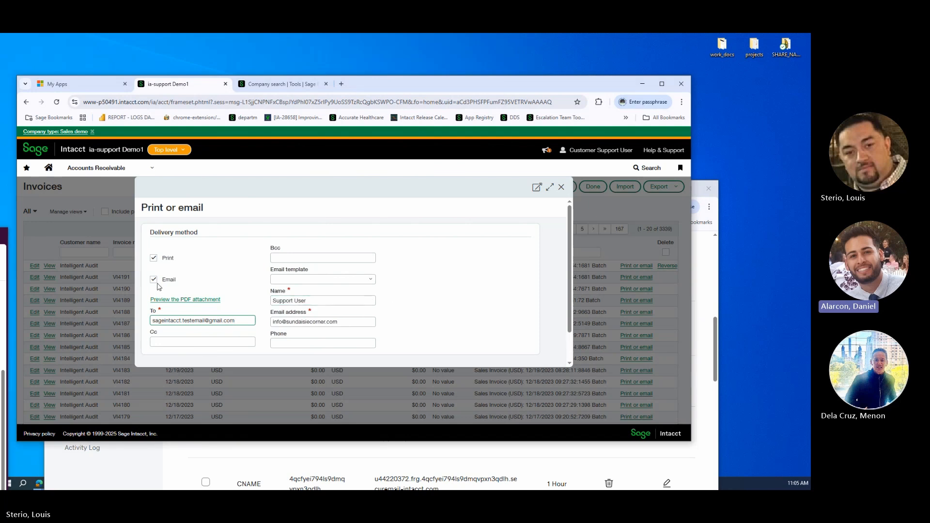
Step: Uncheck Print, keep Email checked, and confirm sending the invoice
left_click(154, 257)
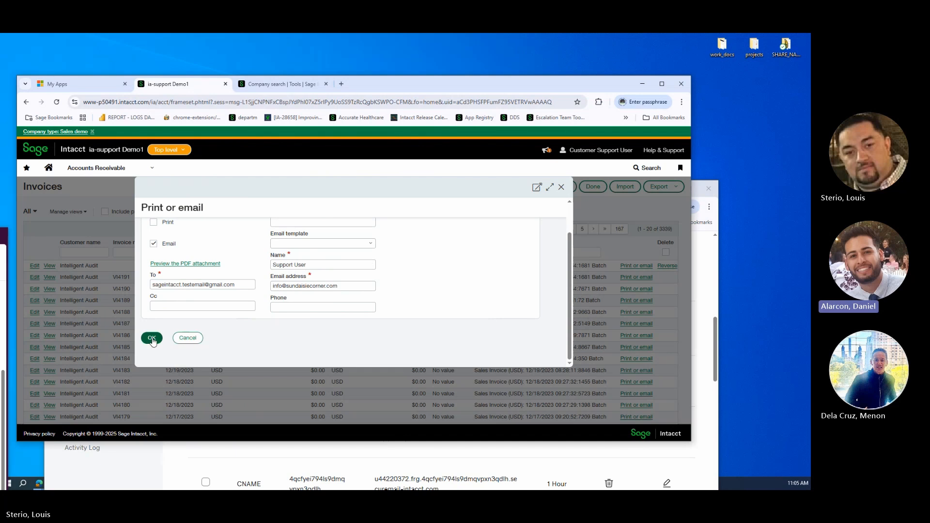
left_click(151, 338)
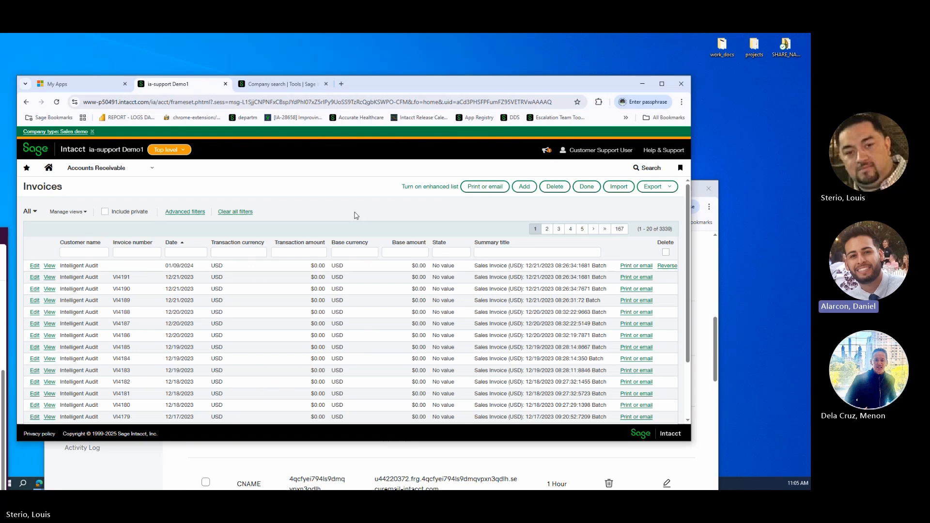
mouse_move(354, 217)
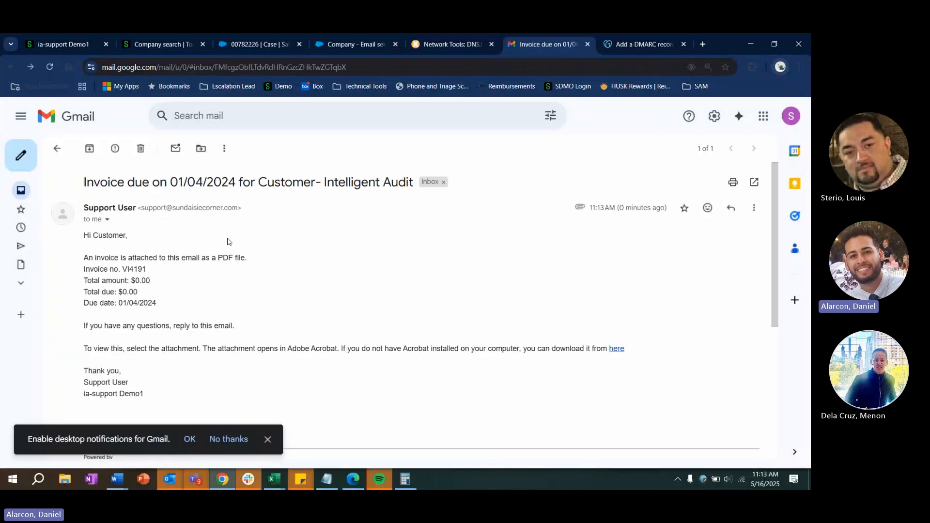
Step: Check the sender domain, then choose Show original from the message's More menu
double_click(172, 208)
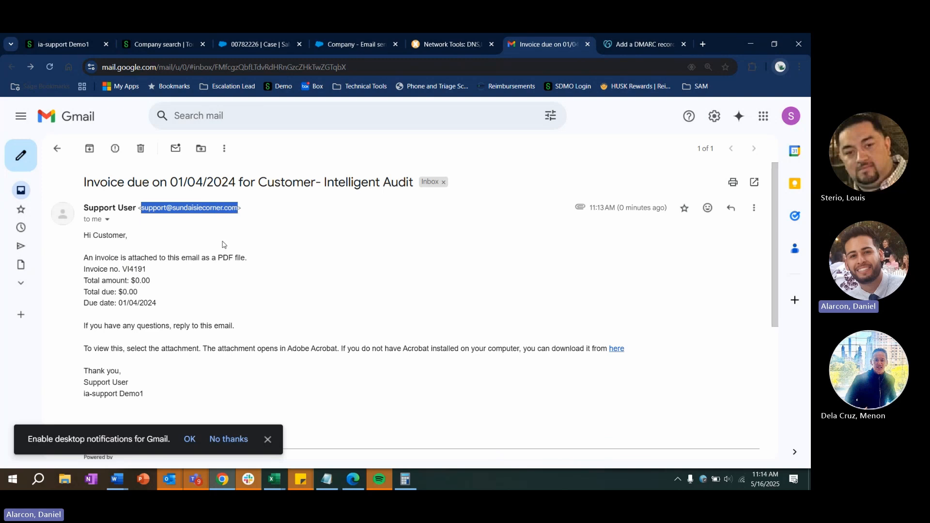
mouse_move(219, 242)
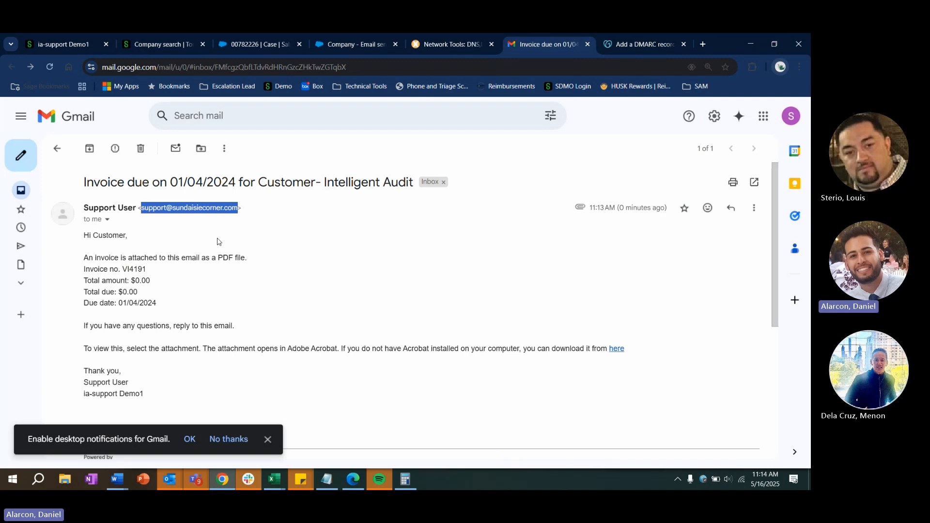
left_click(249, 211)
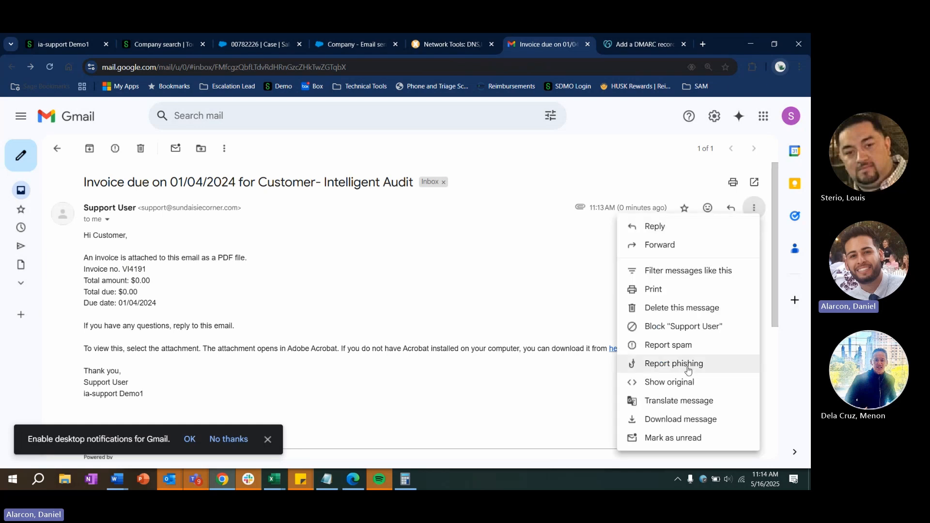
mouse_move(670, 401)
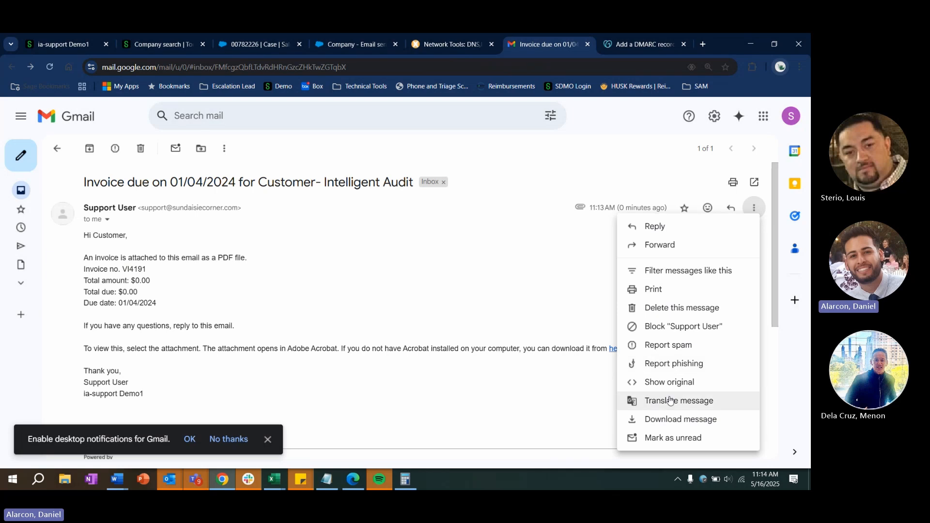
left_click(669, 381)
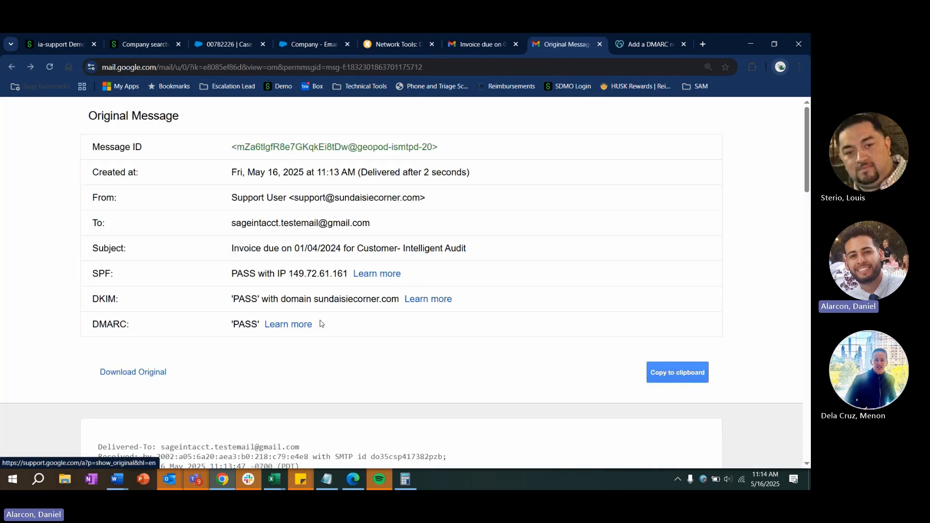
double_click(244, 324)
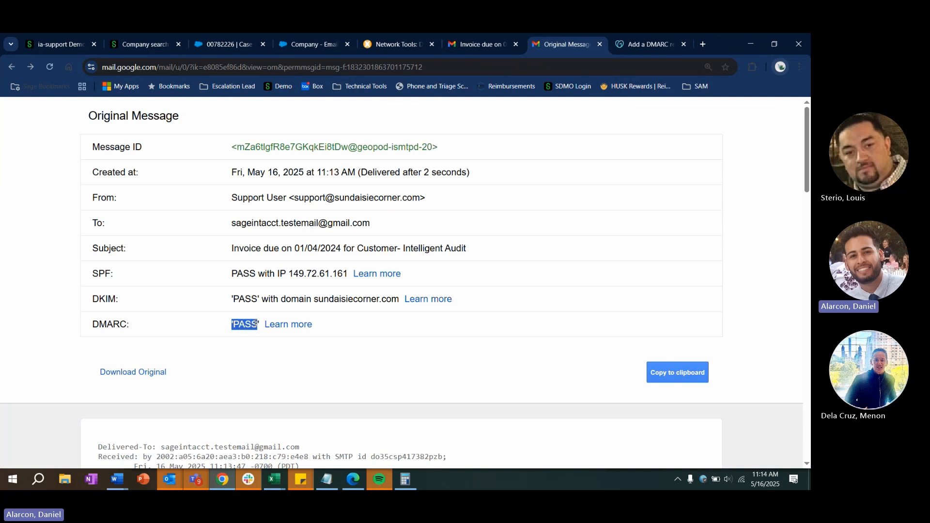
scroll("down", 3)
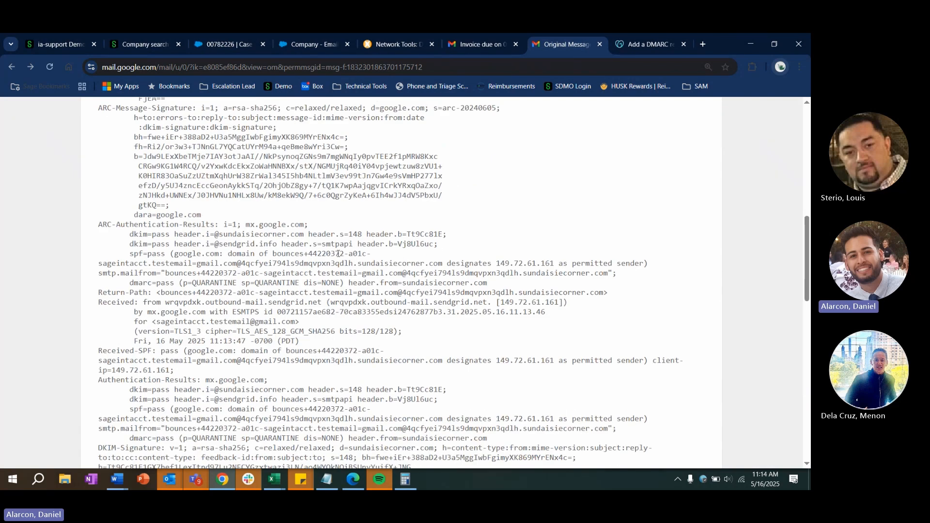
scroll("down", 3)
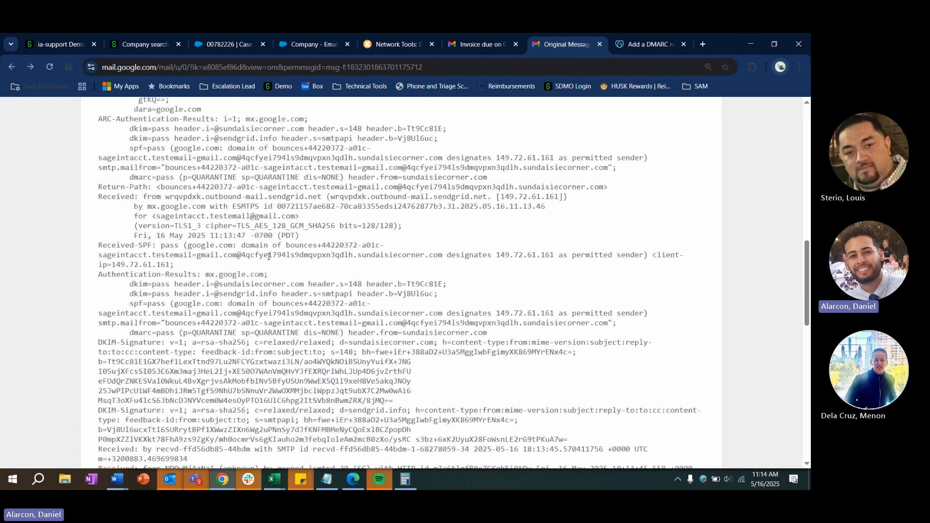
scroll("down", 3)
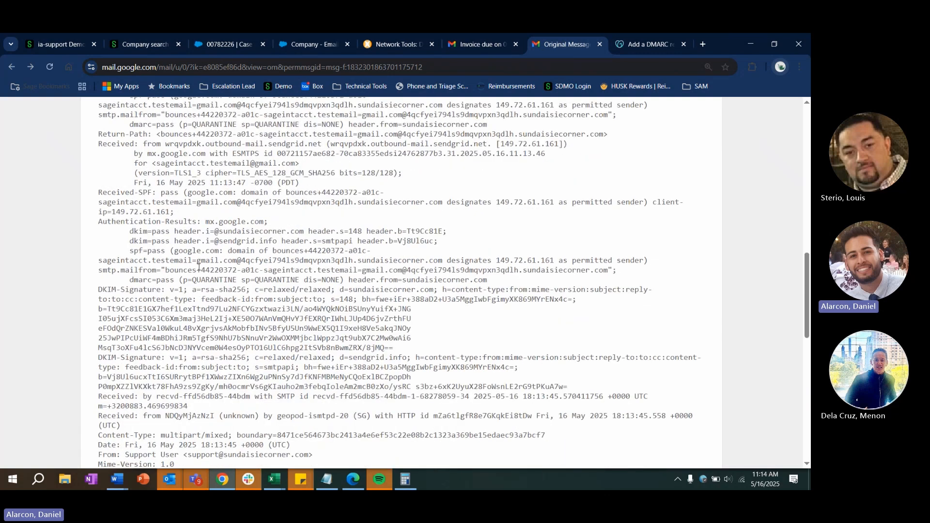
scroll("down", 3)
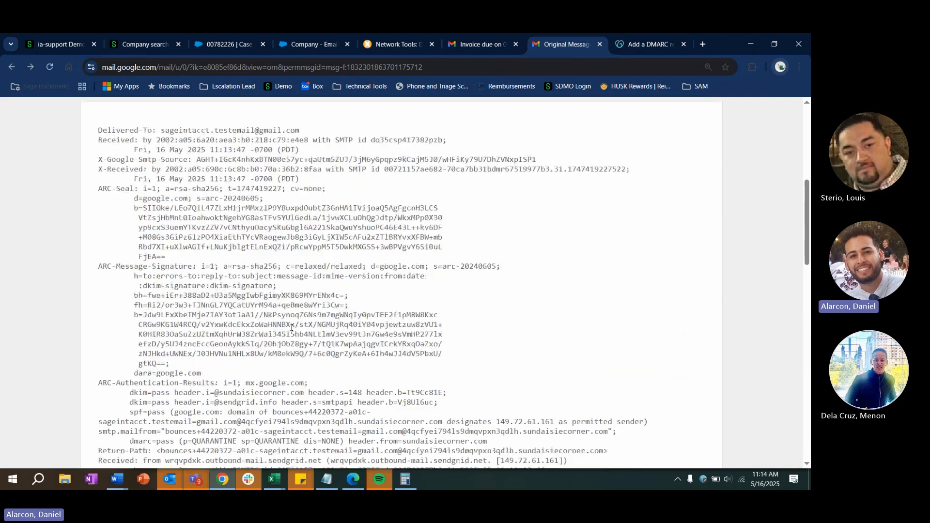
scroll("down", 3)
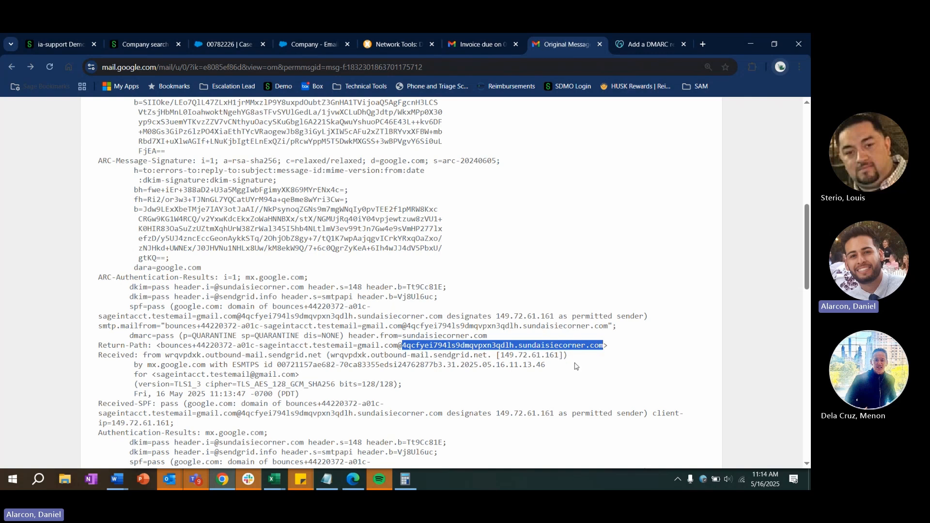
left_click(502, 346)
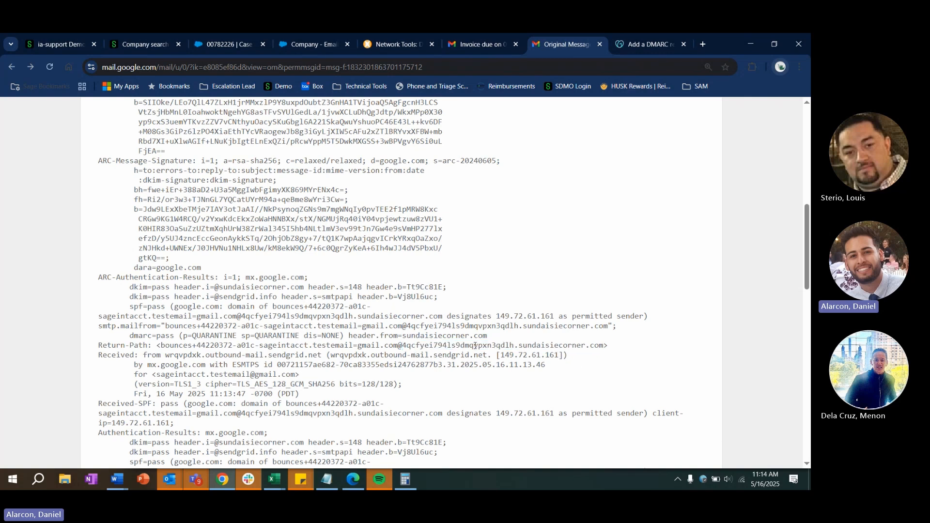
double_click(441, 344)
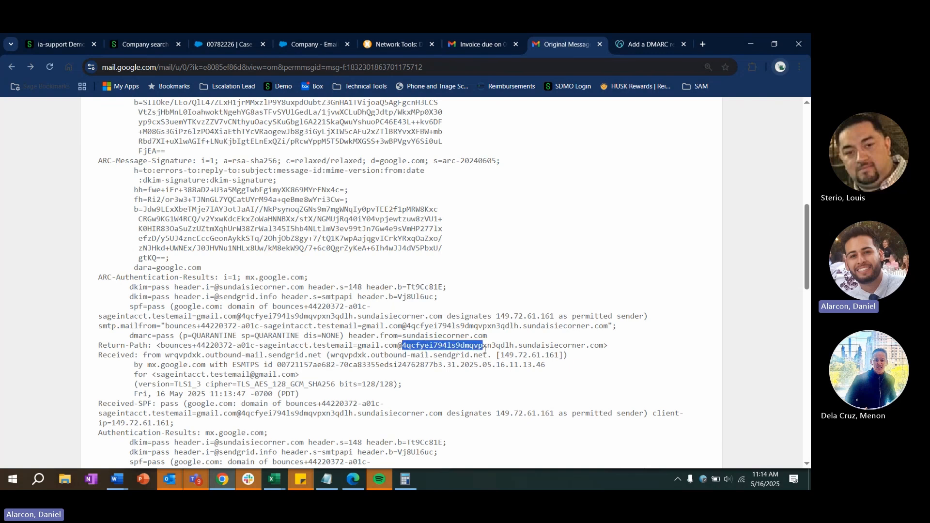